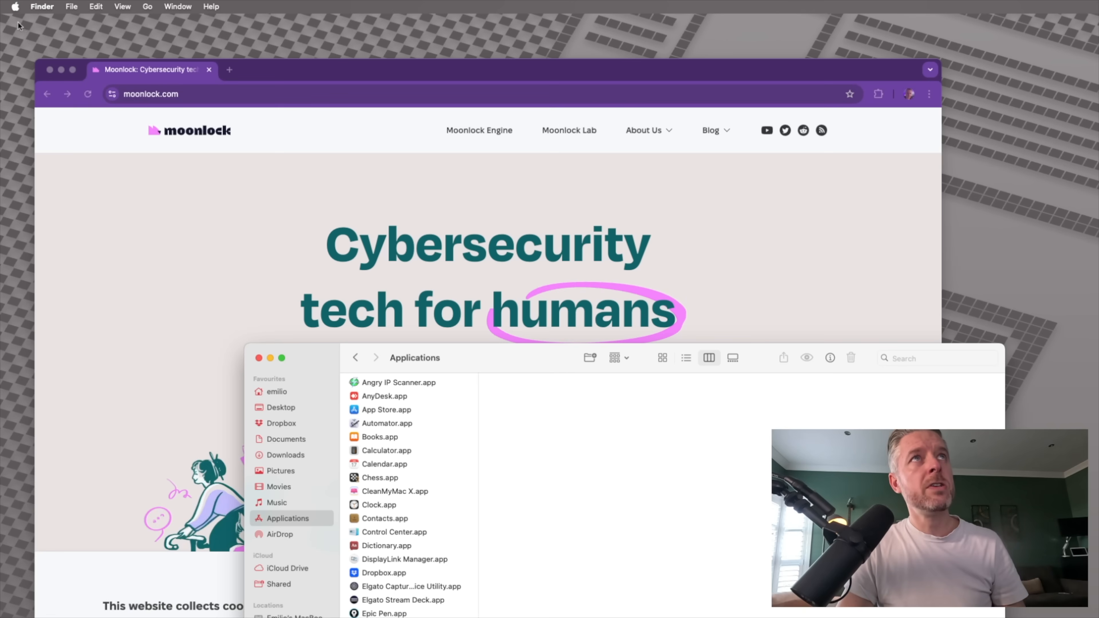
Turn the macOS firewall on from System Settings' Network page.
click(13, 6)
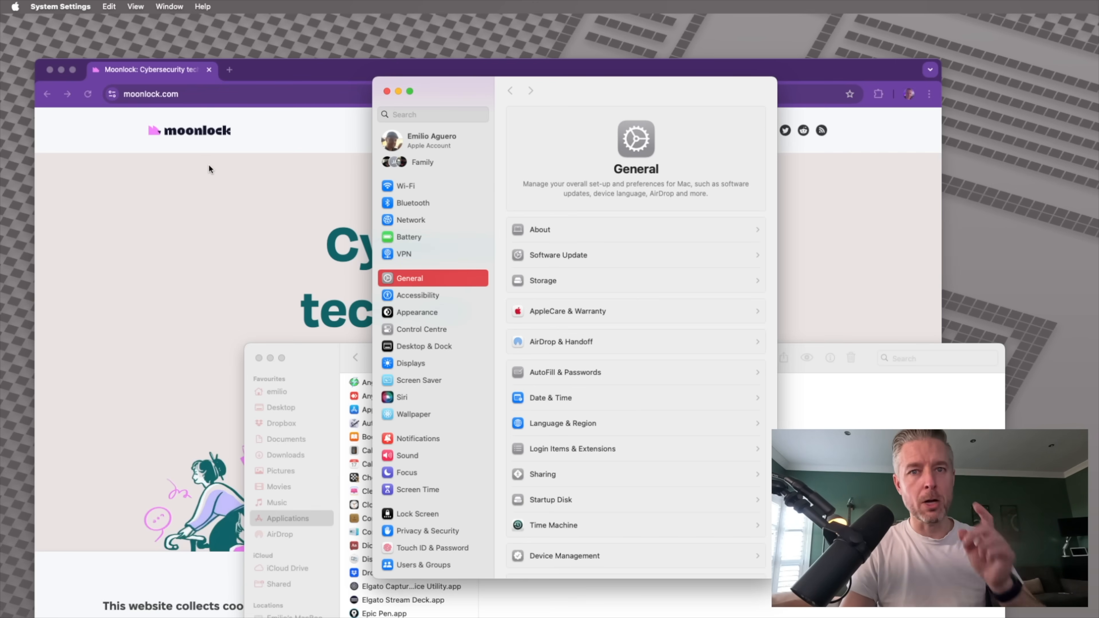
mouse_move(410, 228)
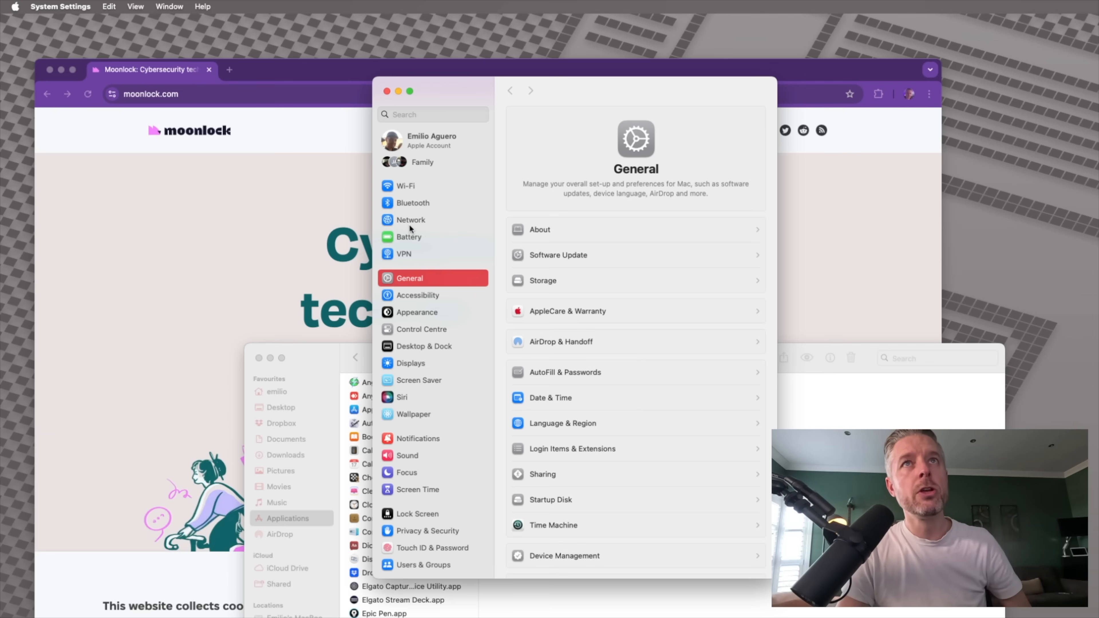
click(410, 219)
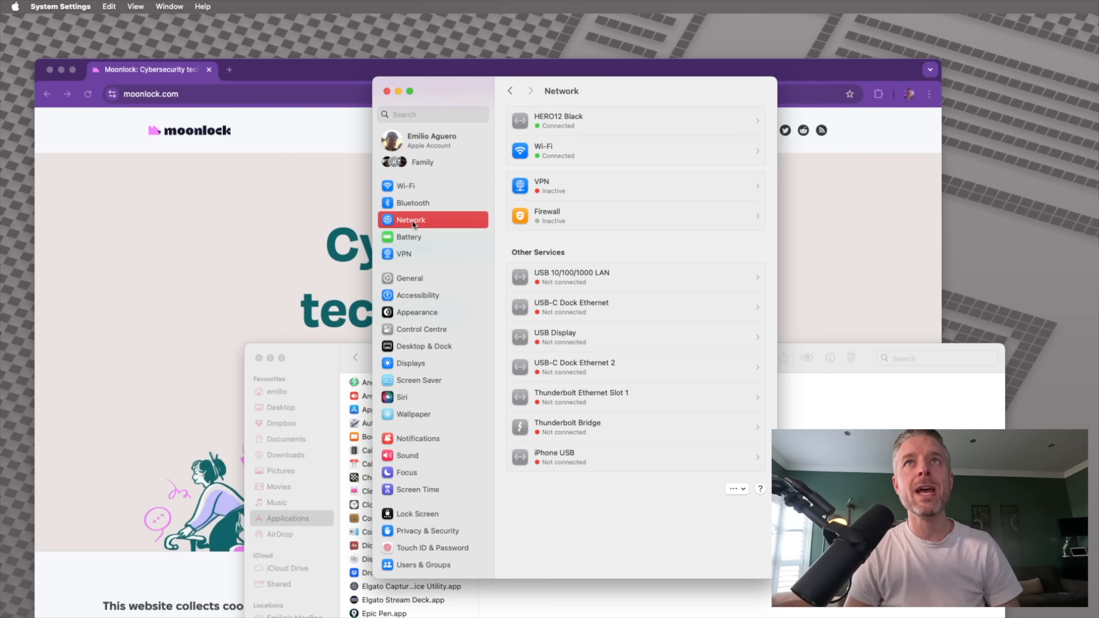
mouse_move(566, 155)
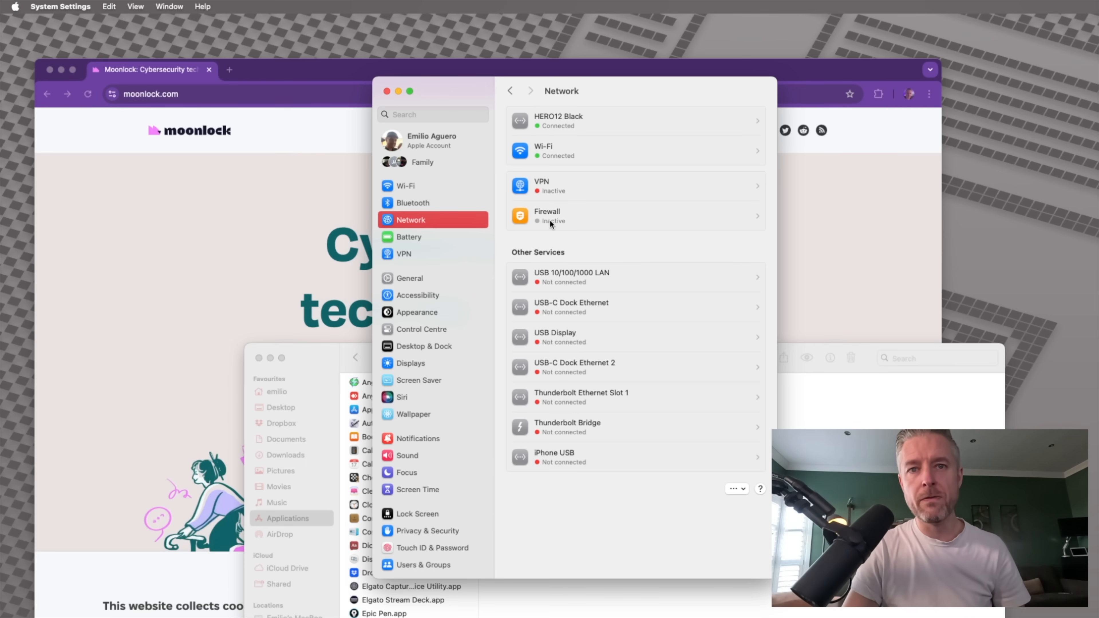
mouse_move(557, 218)
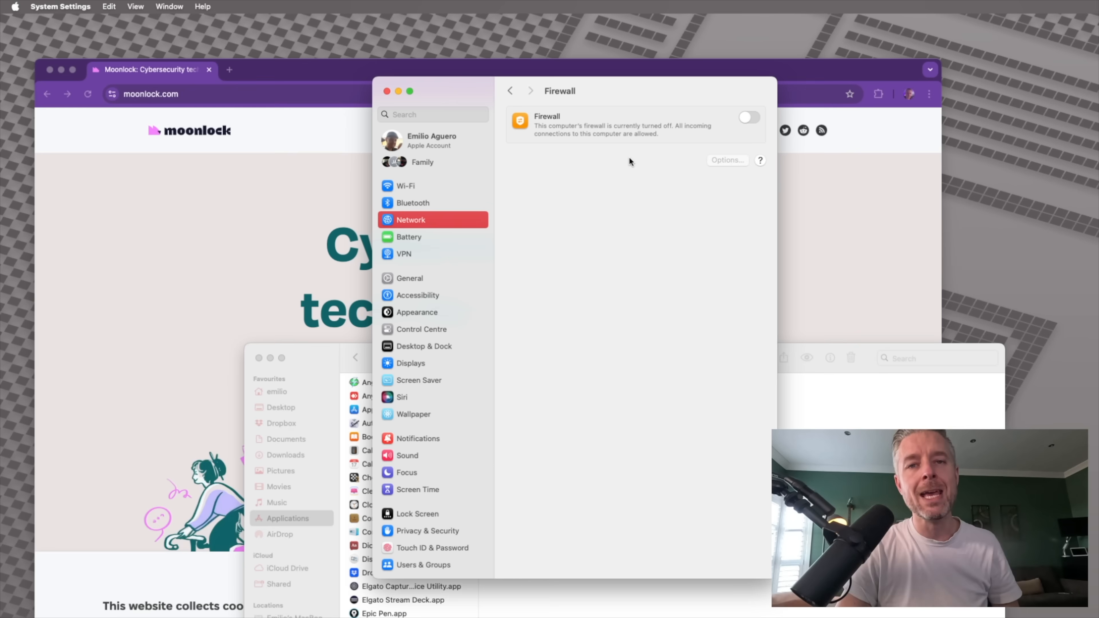
mouse_move(699, 189)
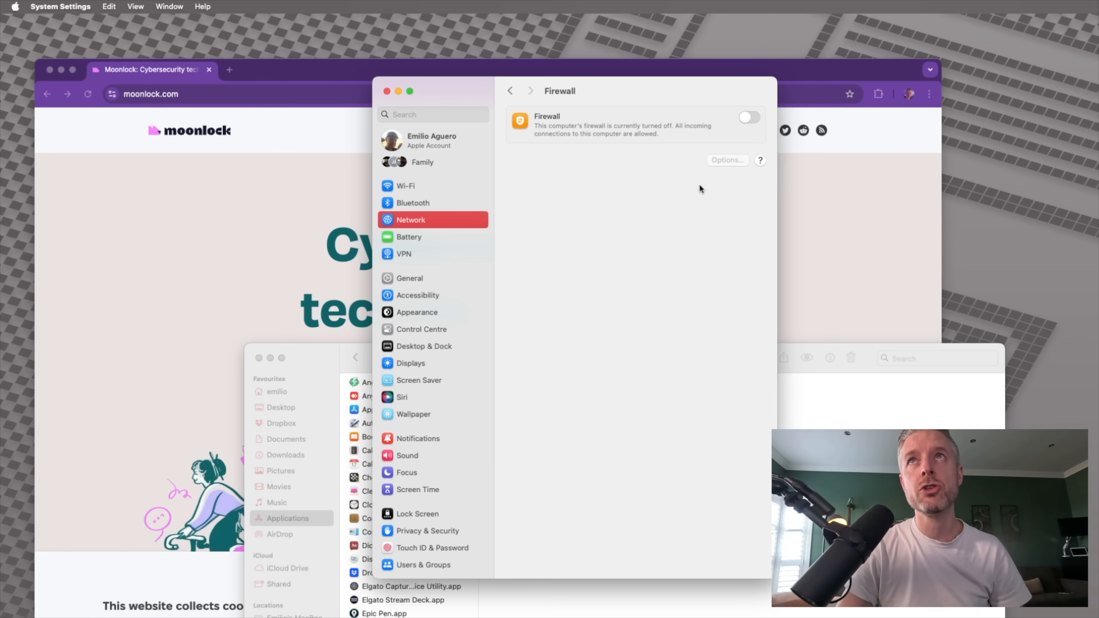
click(748, 117)
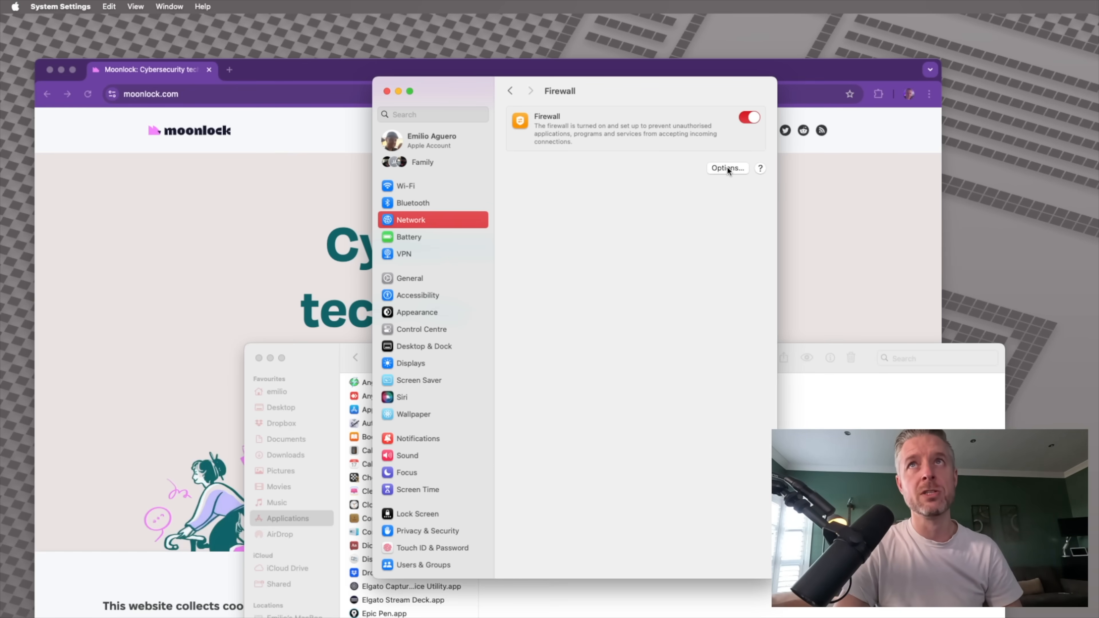
In Firewall Options, toggle 'Block all incoming connections' on briefly, then leave it off.
click(727, 168)
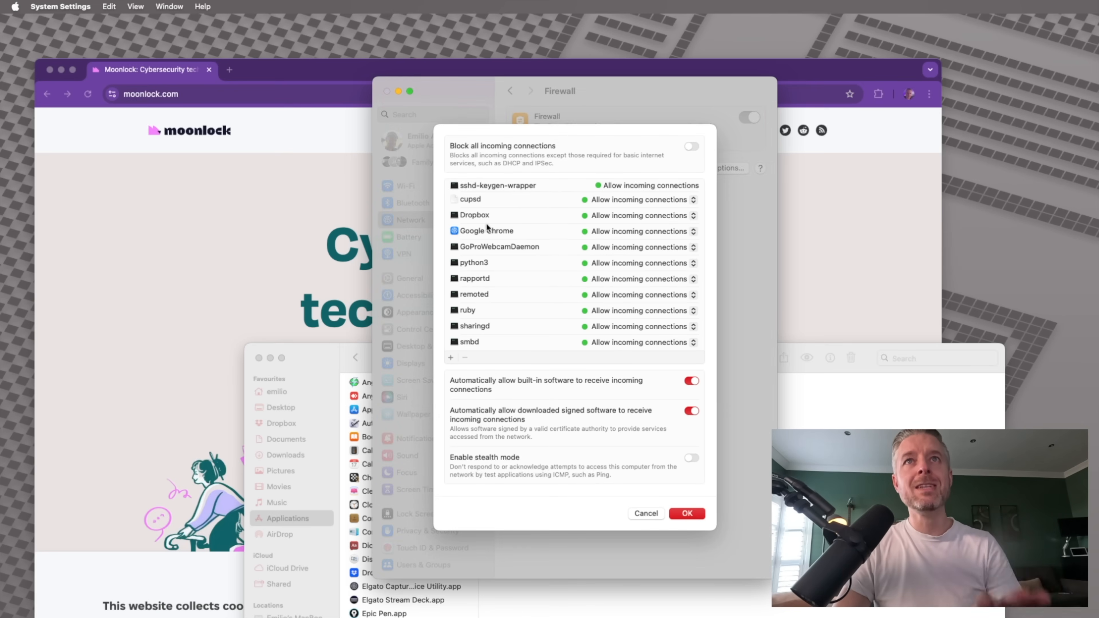
mouse_move(522, 190)
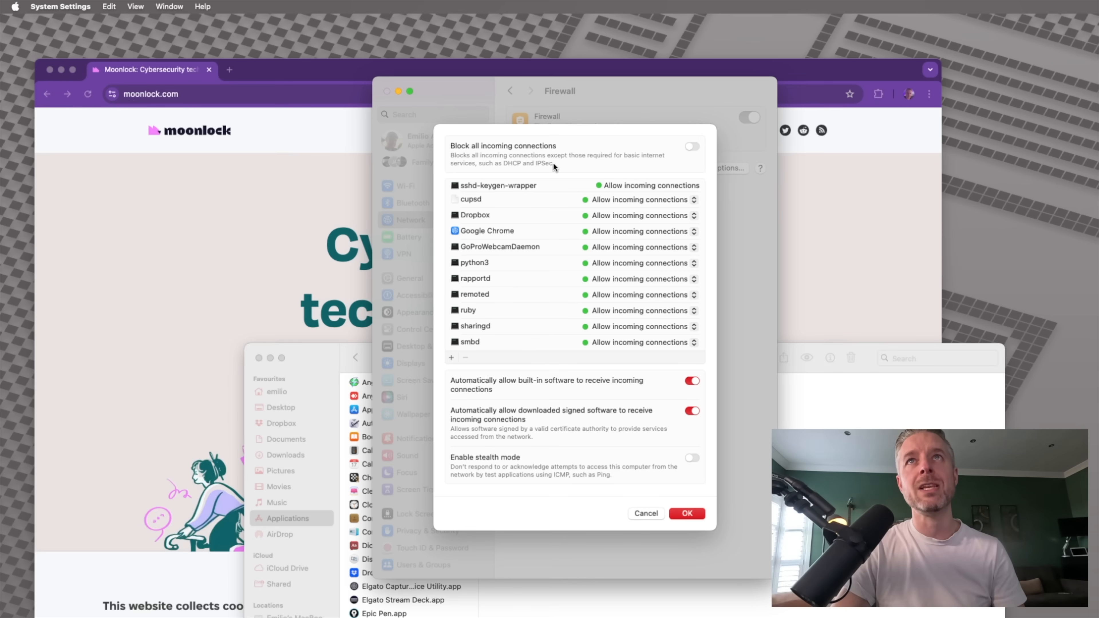
mouse_move(506, 178)
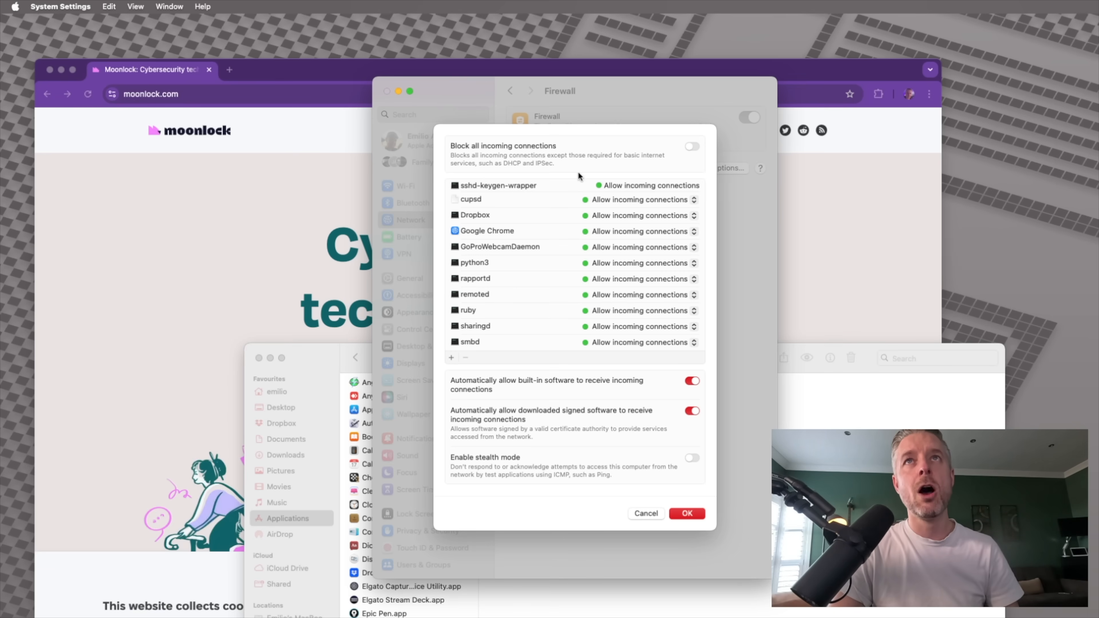
click(691, 147)
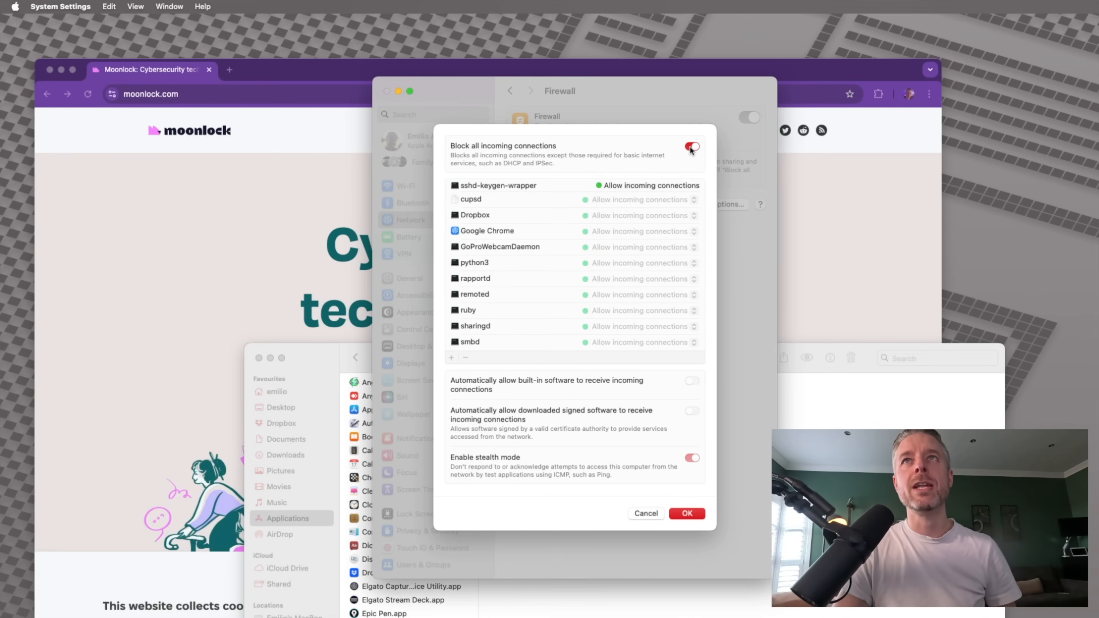
click(690, 147)
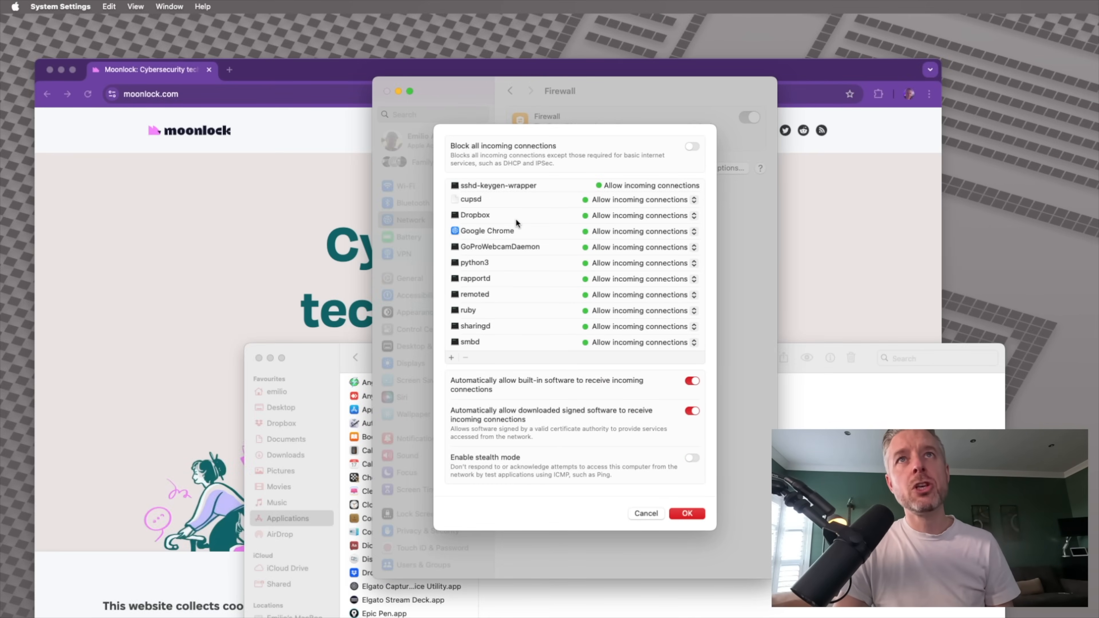
mouse_move(478, 201)
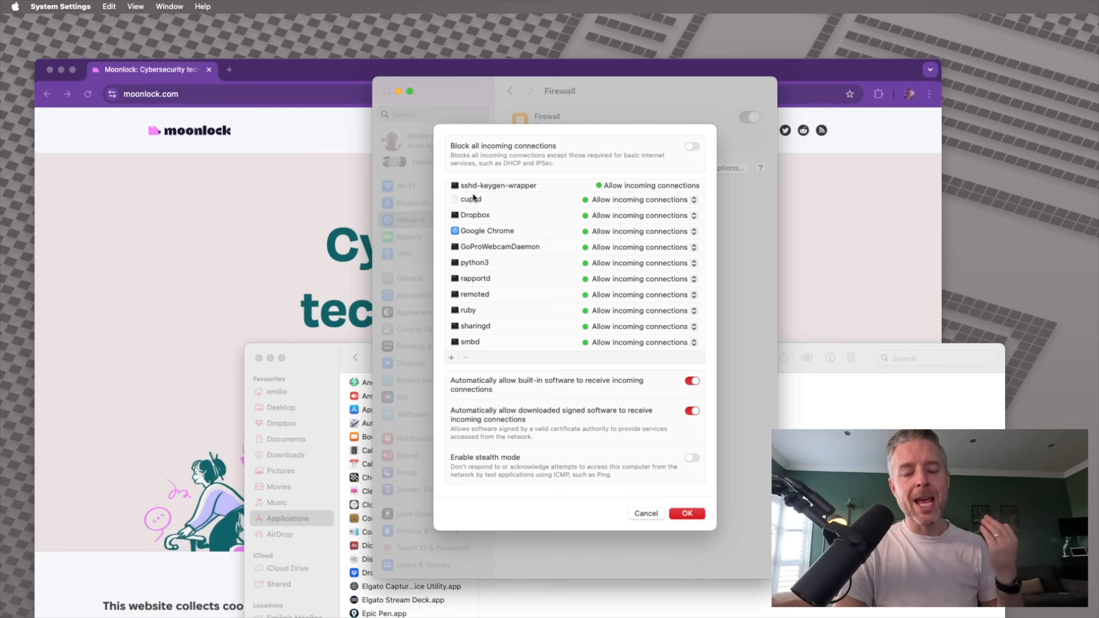
mouse_move(494, 326)
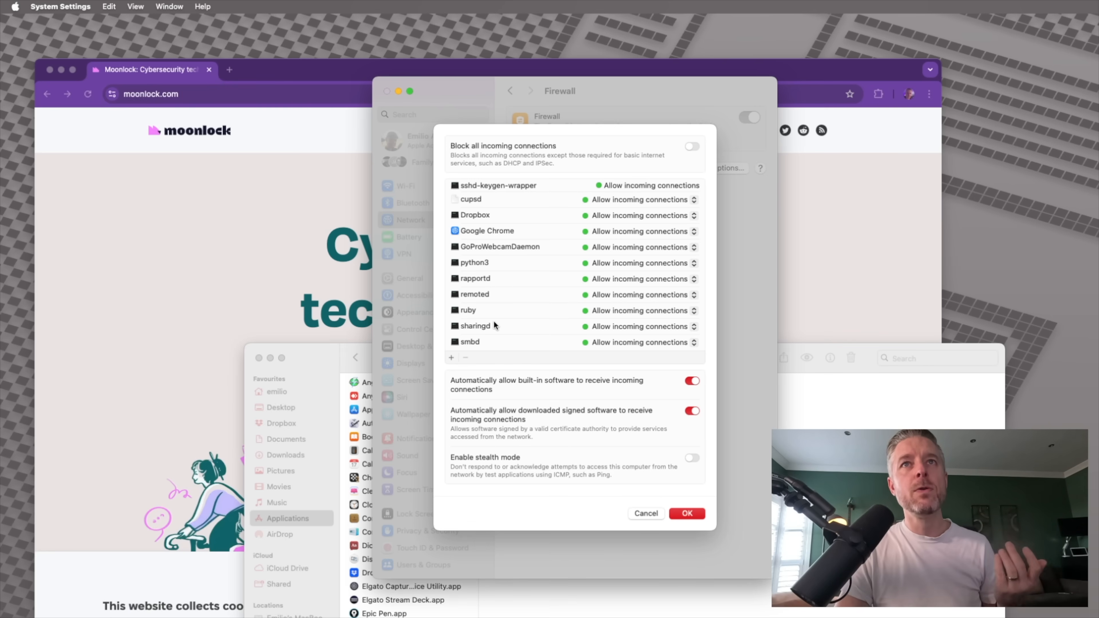
mouse_move(503, 323)
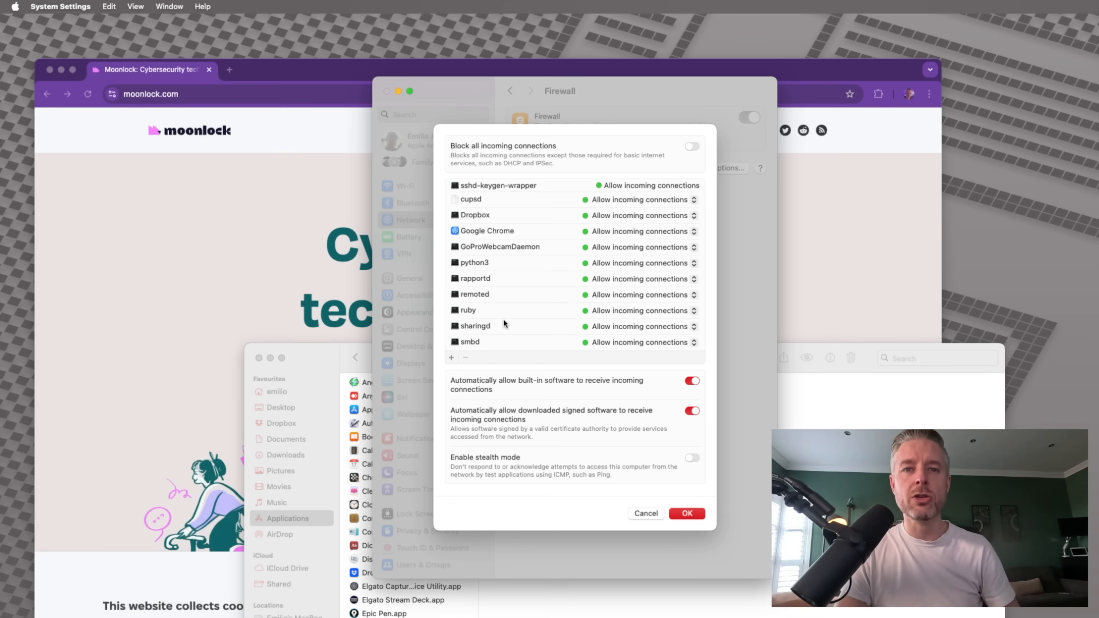
Set remoted and sharingd to block incoming connections, then start adding an app.
click(474, 293)
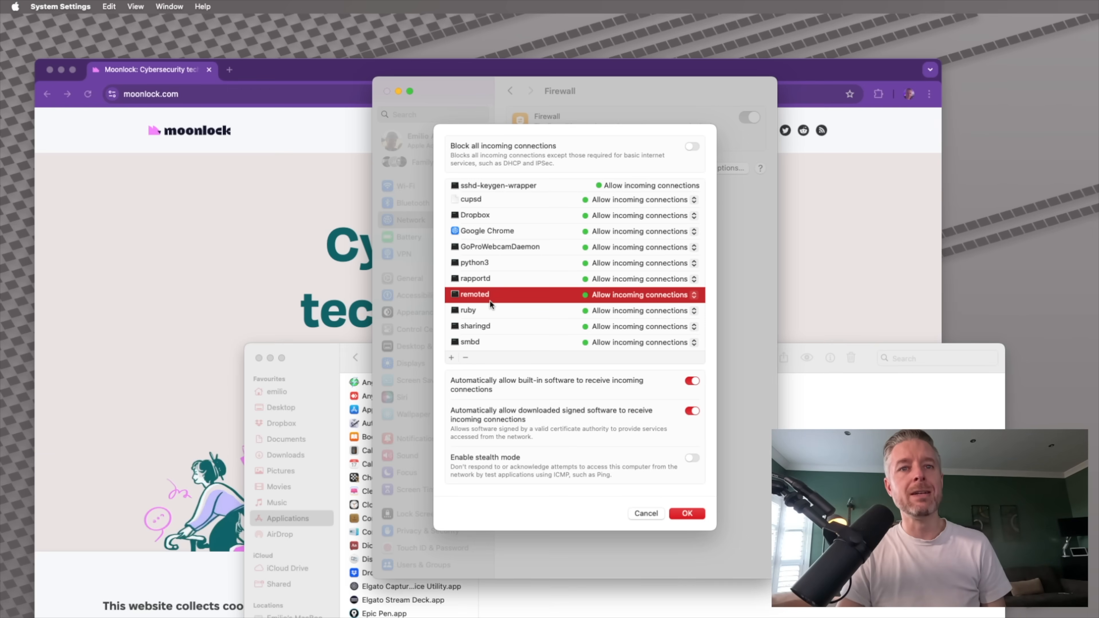
mouse_move(487, 301)
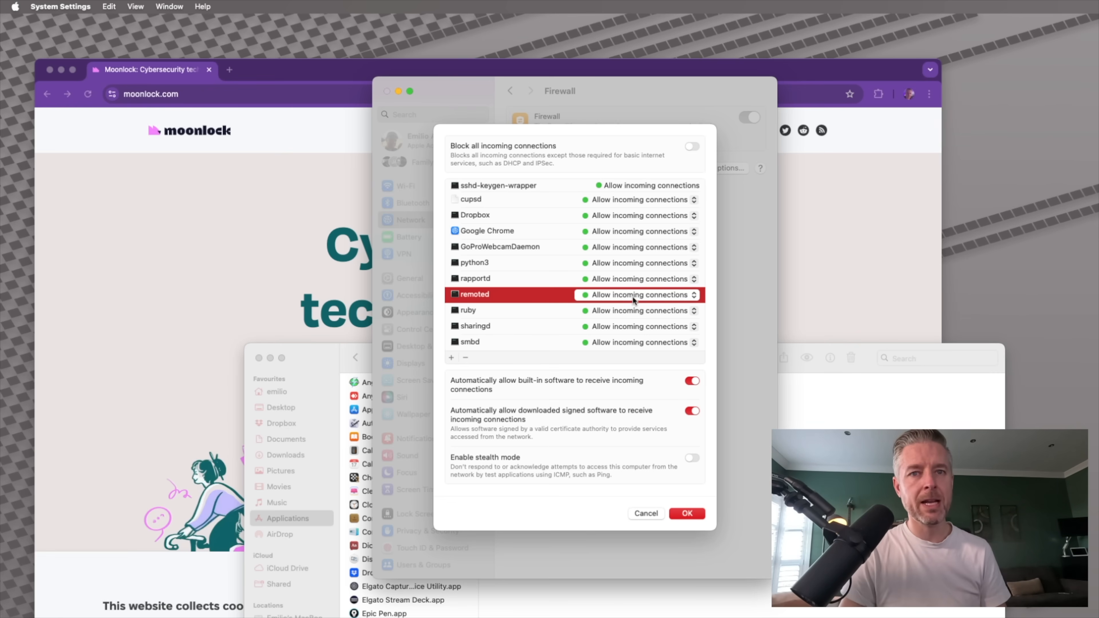
click(693, 294)
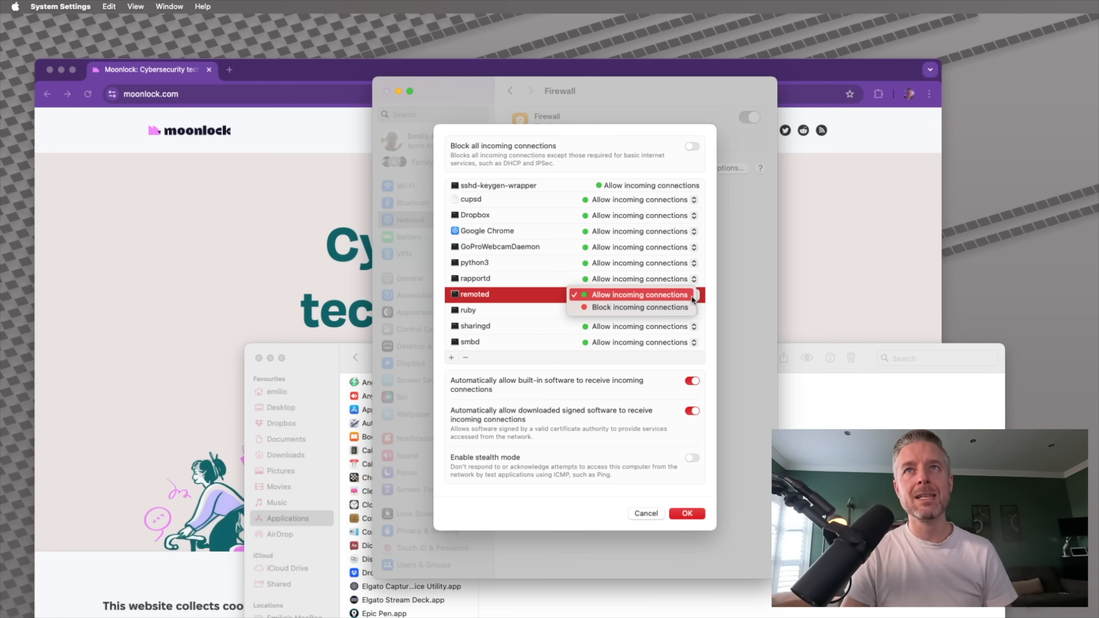
click(639, 307)
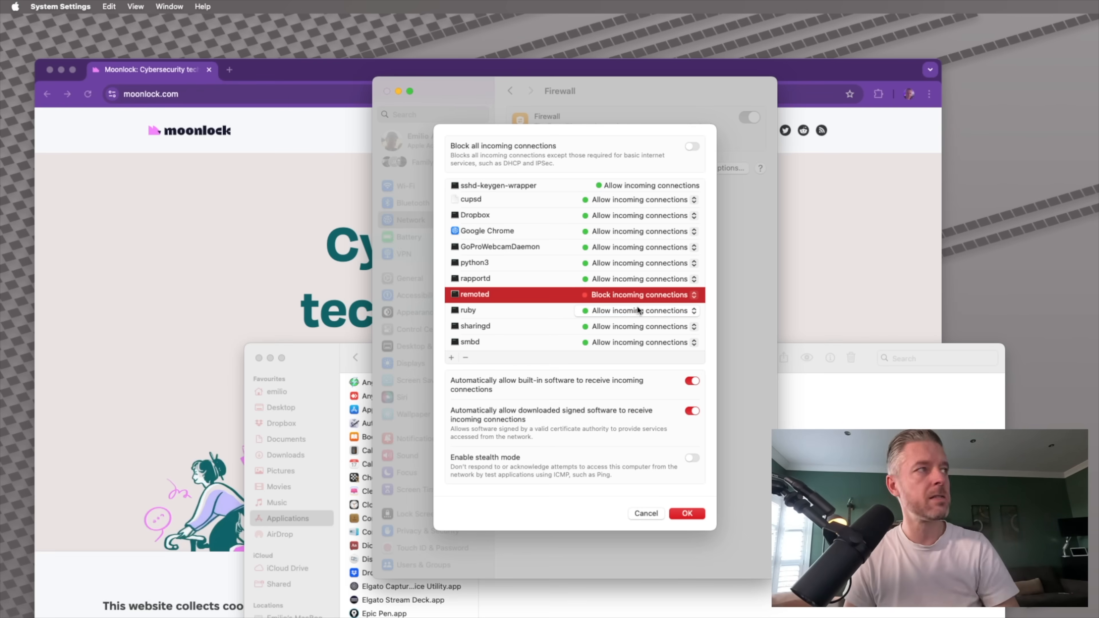
click(474, 326)
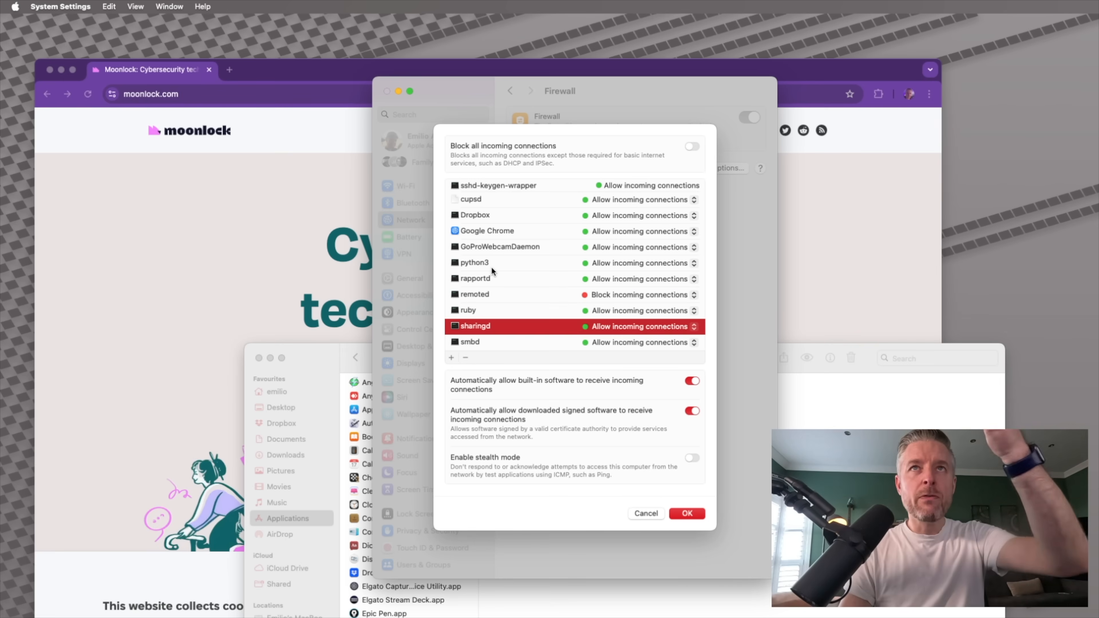
mouse_move(490, 275)
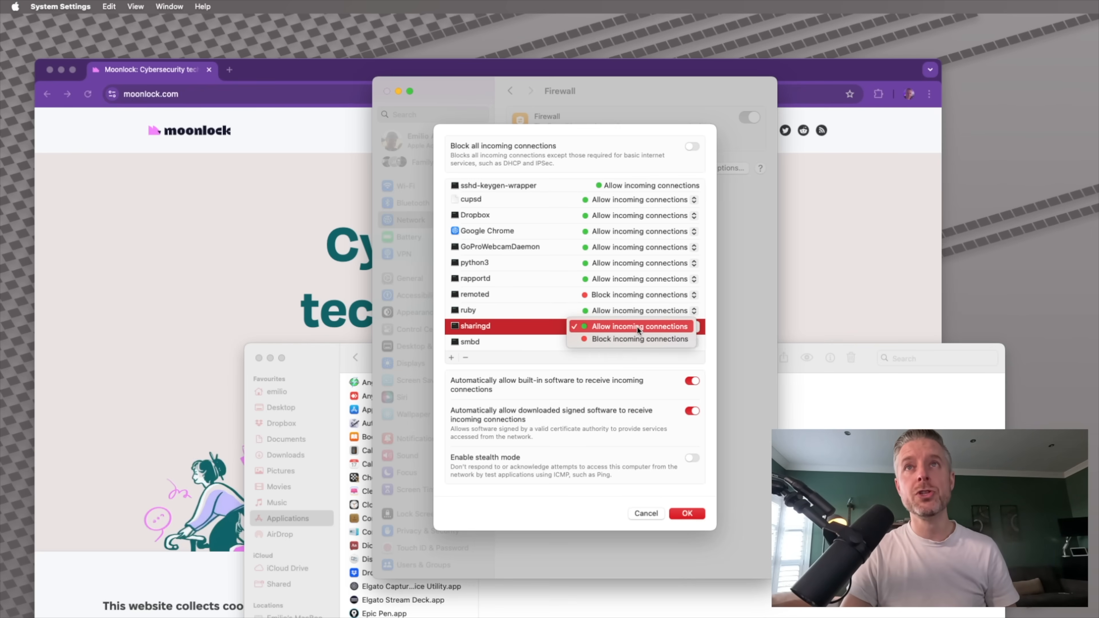
click(639, 338)
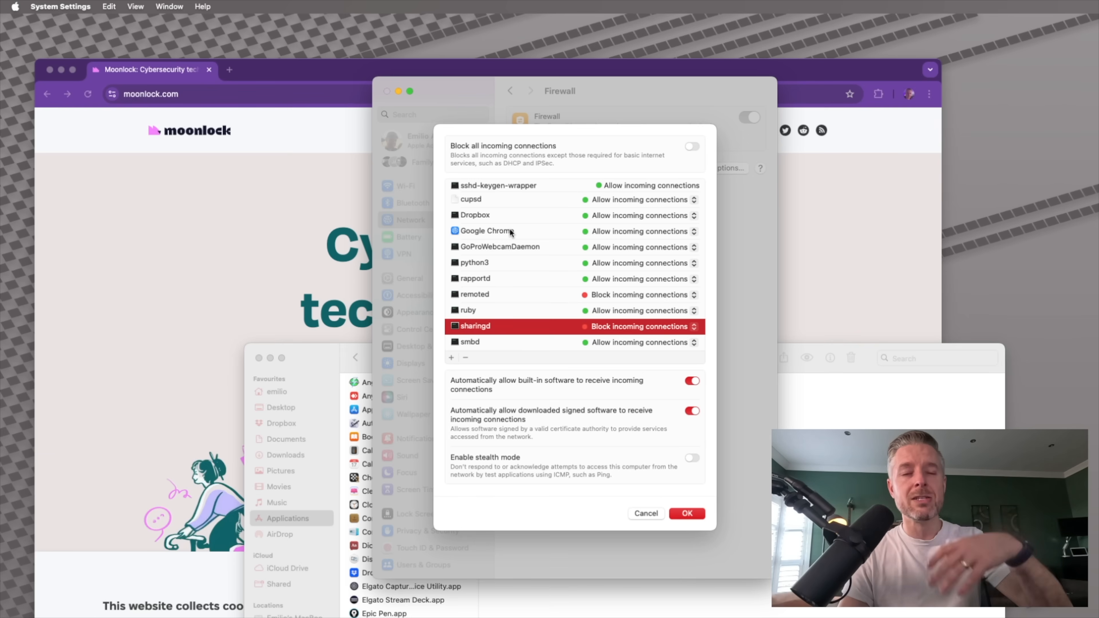
mouse_move(515, 288)
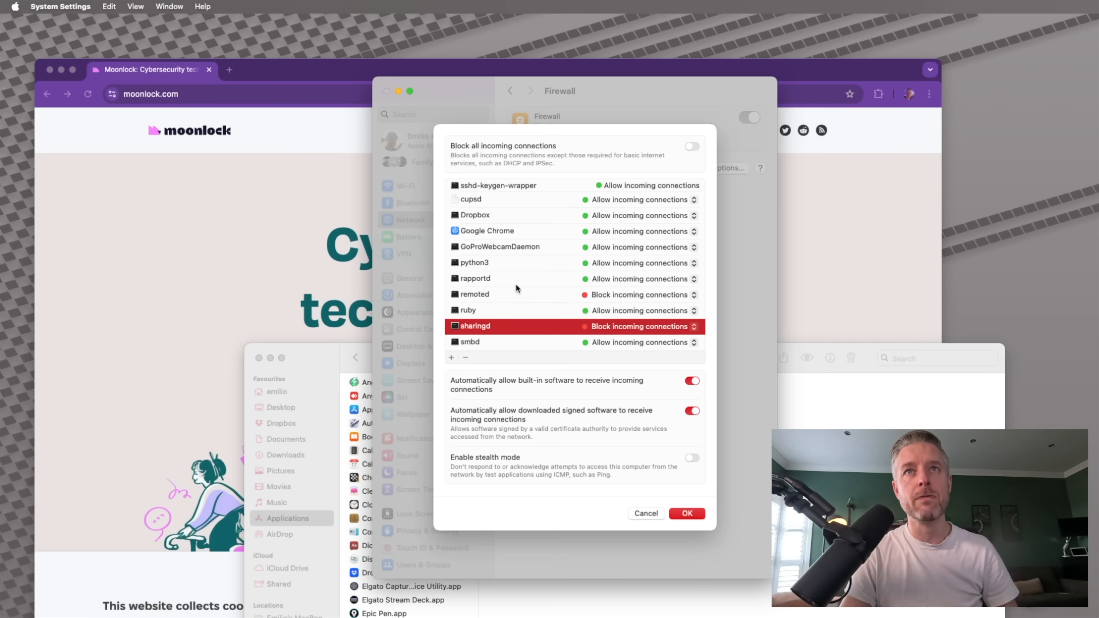
mouse_move(452, 371)
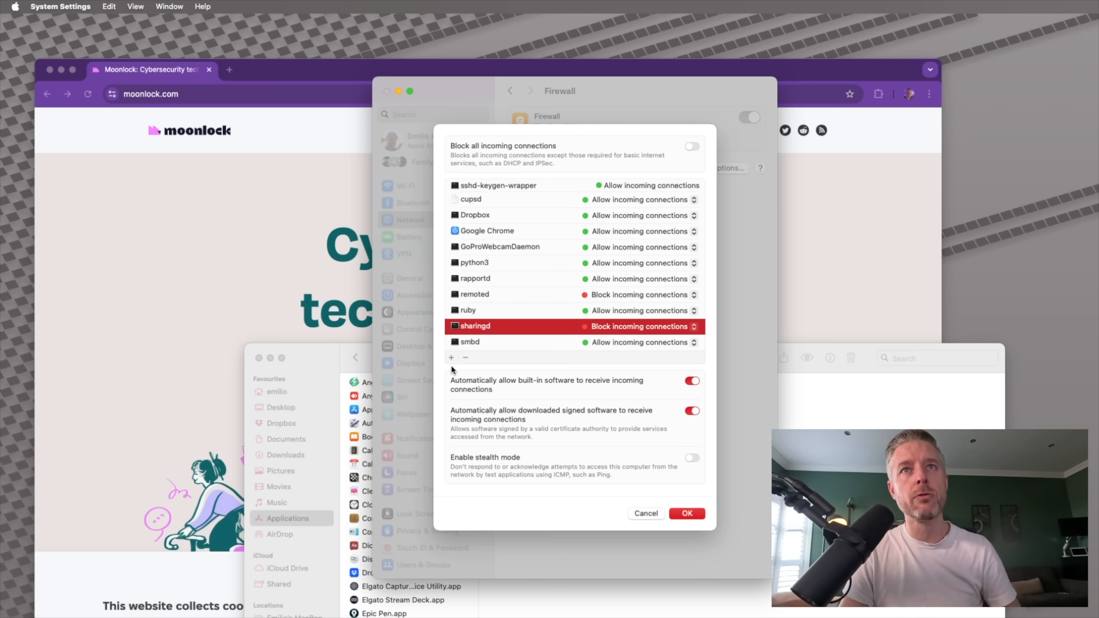
click(452, 357)
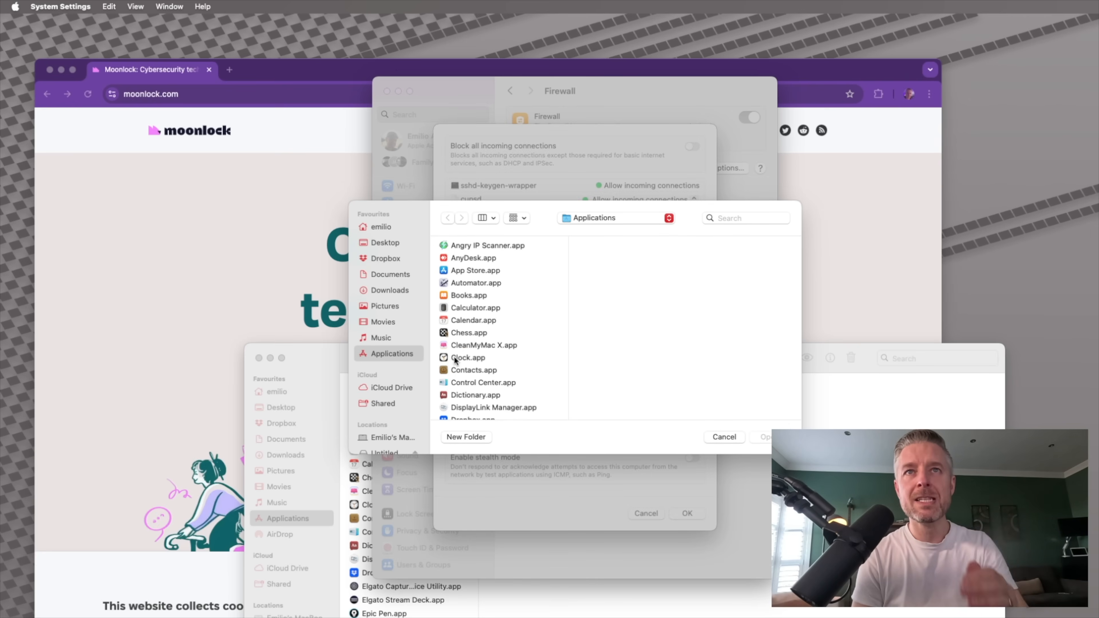
mouse_move(503, 357)
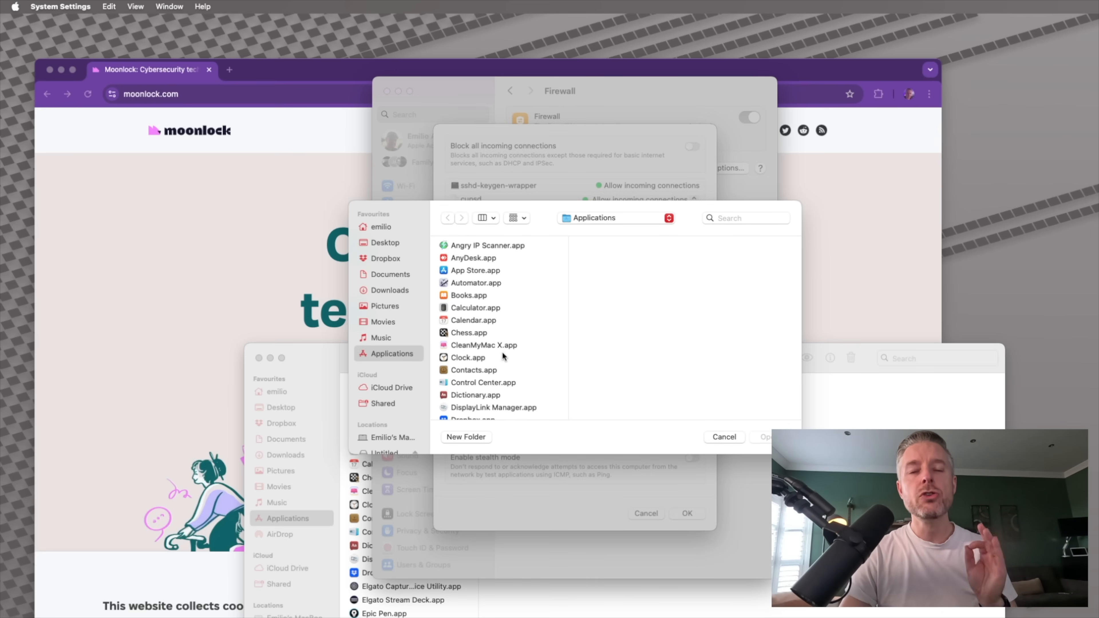
Cancel the app picker to return to the Firewall Options list.
click(474, 291)
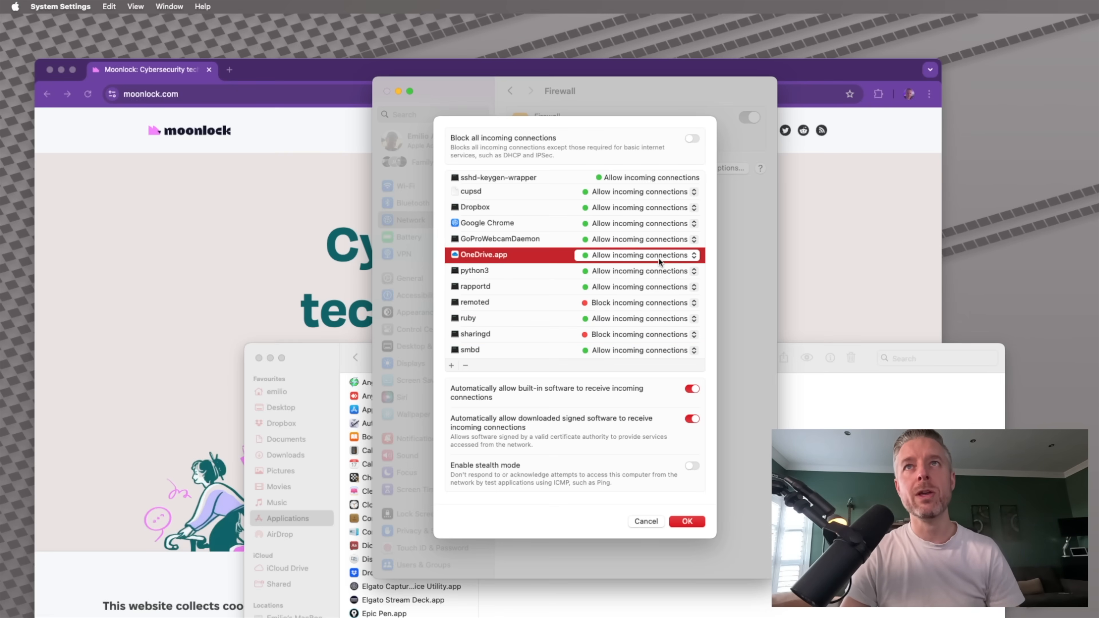
Set OneDrive.app to block incoming connections, then select Google Chrome in the list.
click(694, 254)
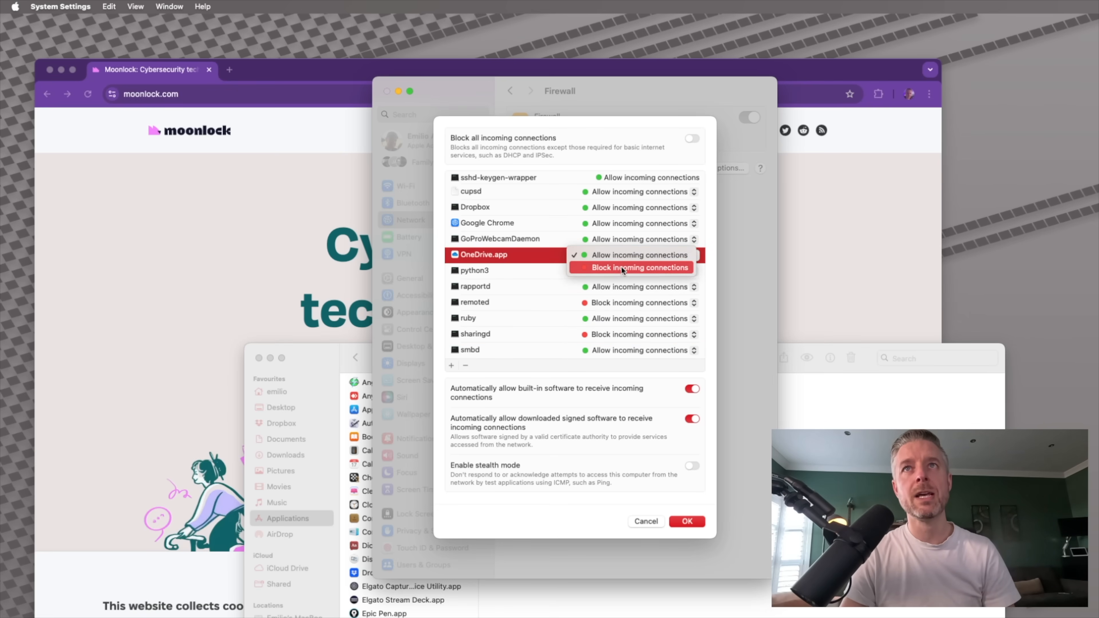
click(637, 268)
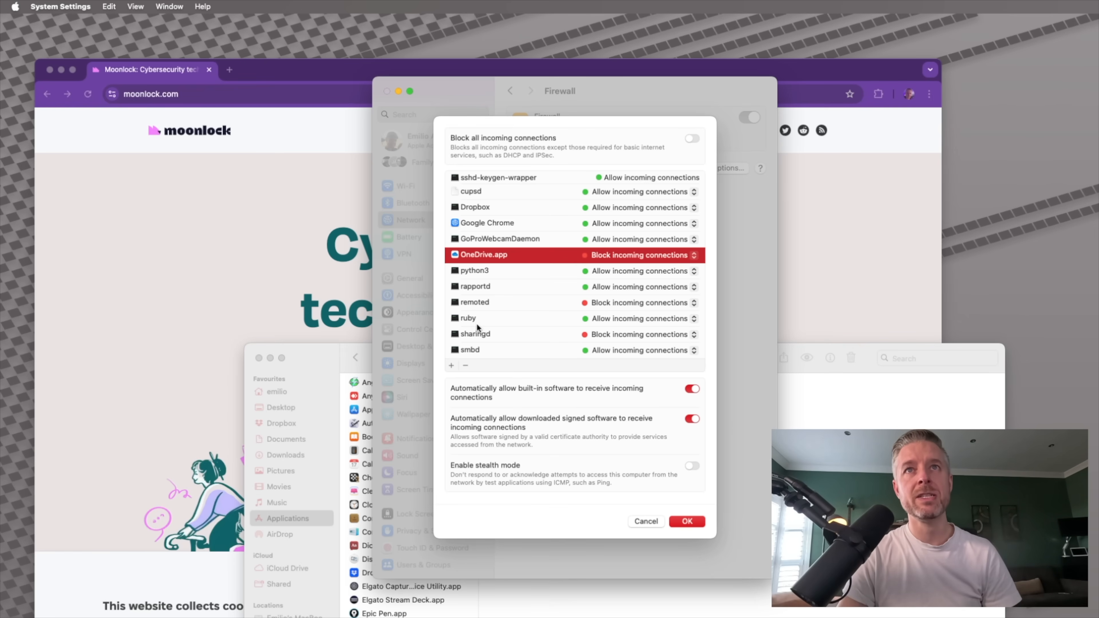
mouse_move(461, 366)
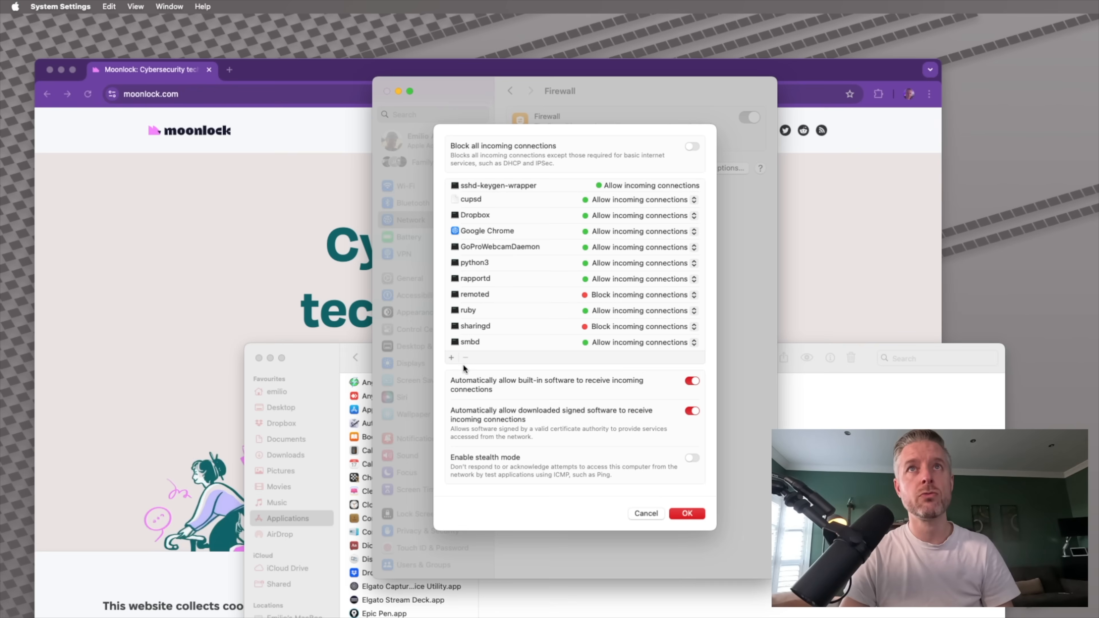
click(486, 231)
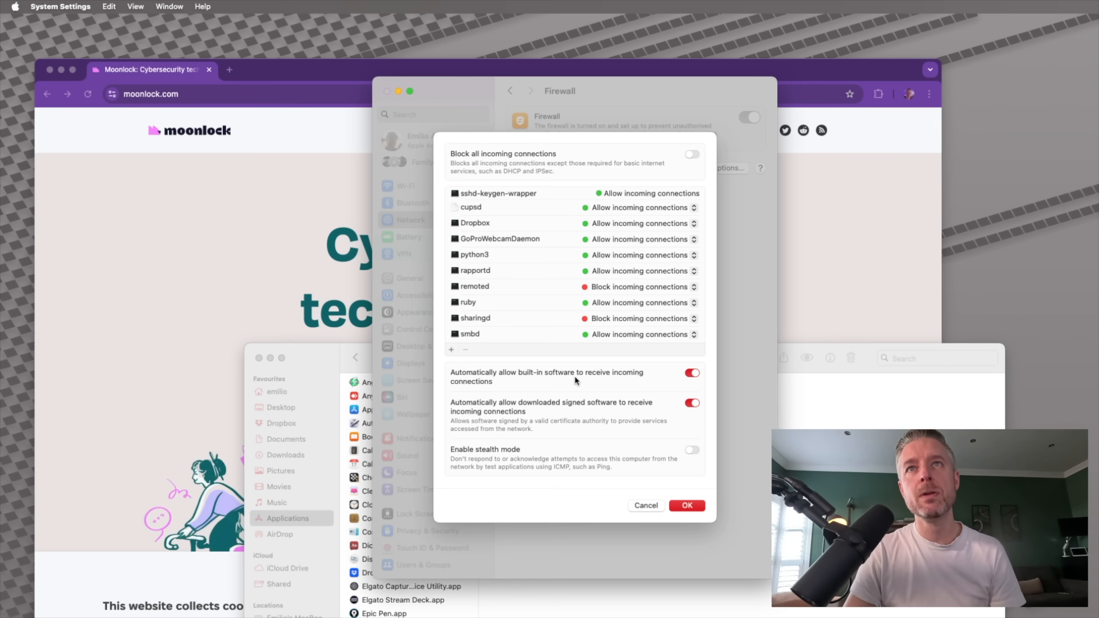
mouse_move(529, 390)
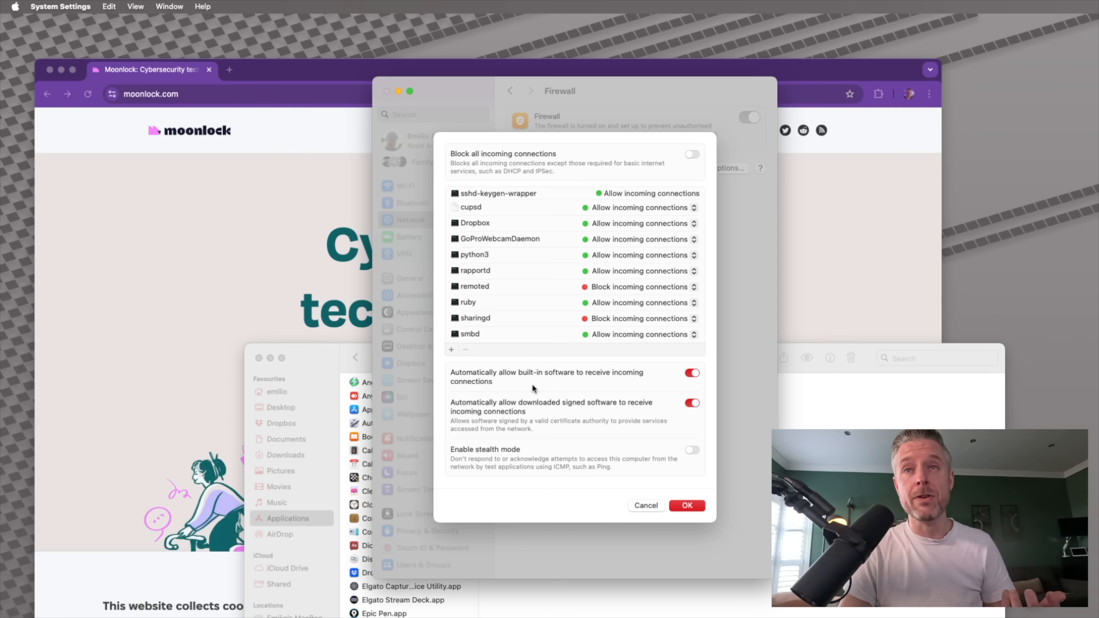
Switch 'Automatically allow built-in software' off, then back on.
click(692, 372)
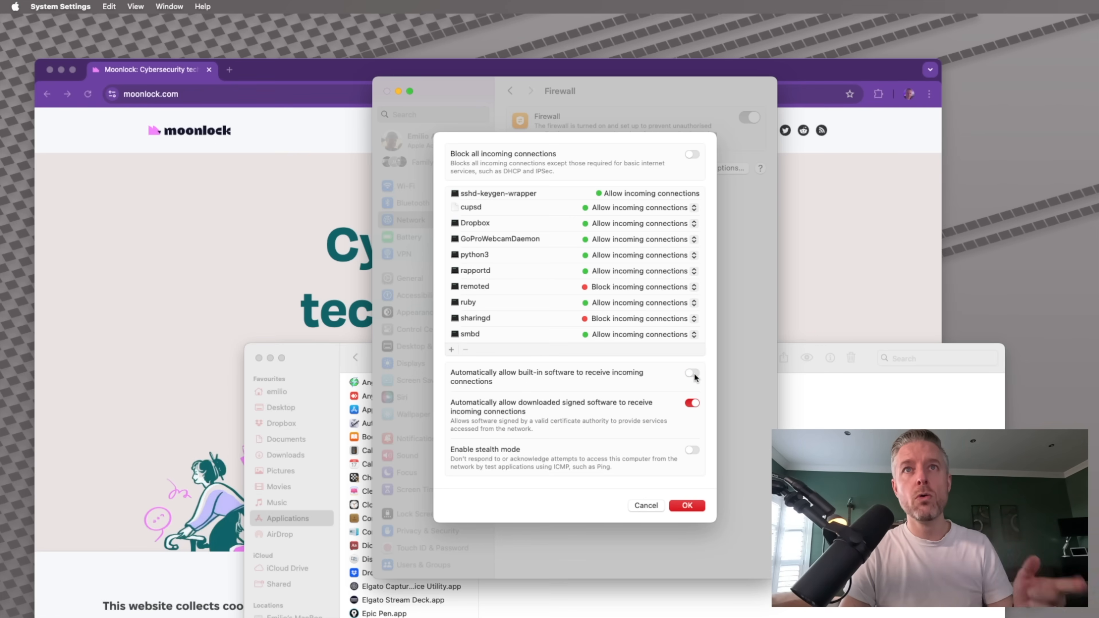
click(692, 372)
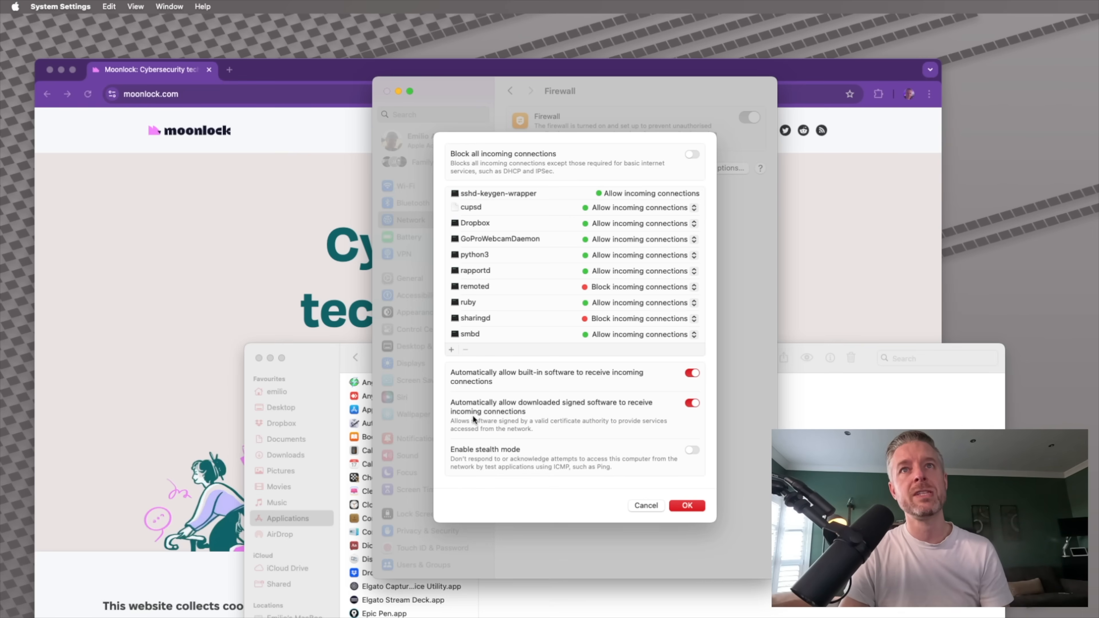
mouse_move(529, 430)
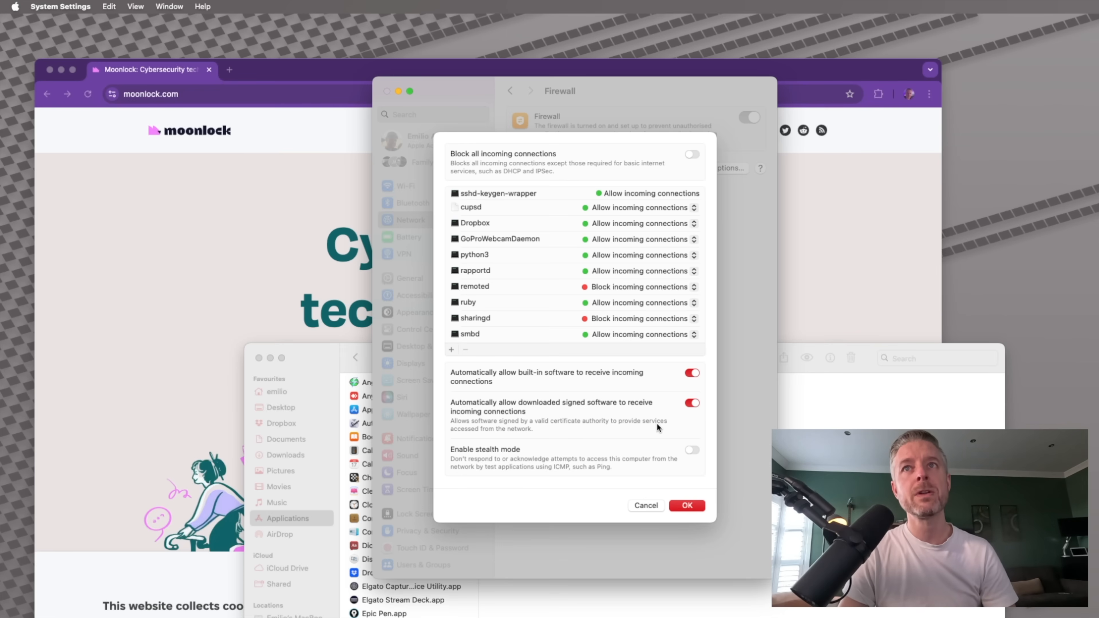
mouse_move(559, 434)
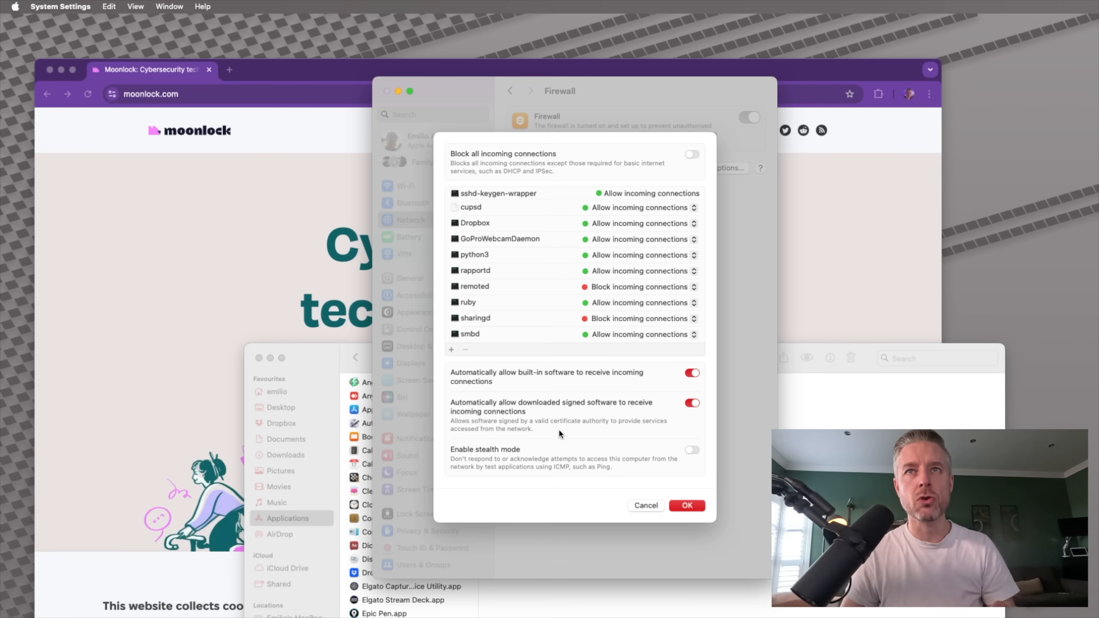
mouse_move(598, 415)
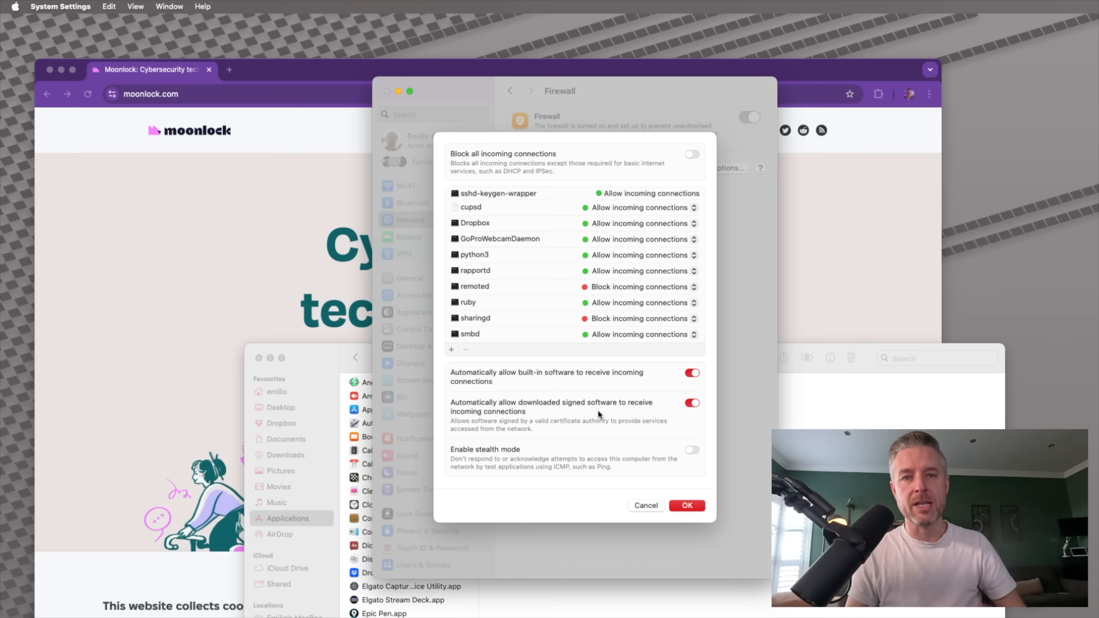
mouse_move(568, 415)
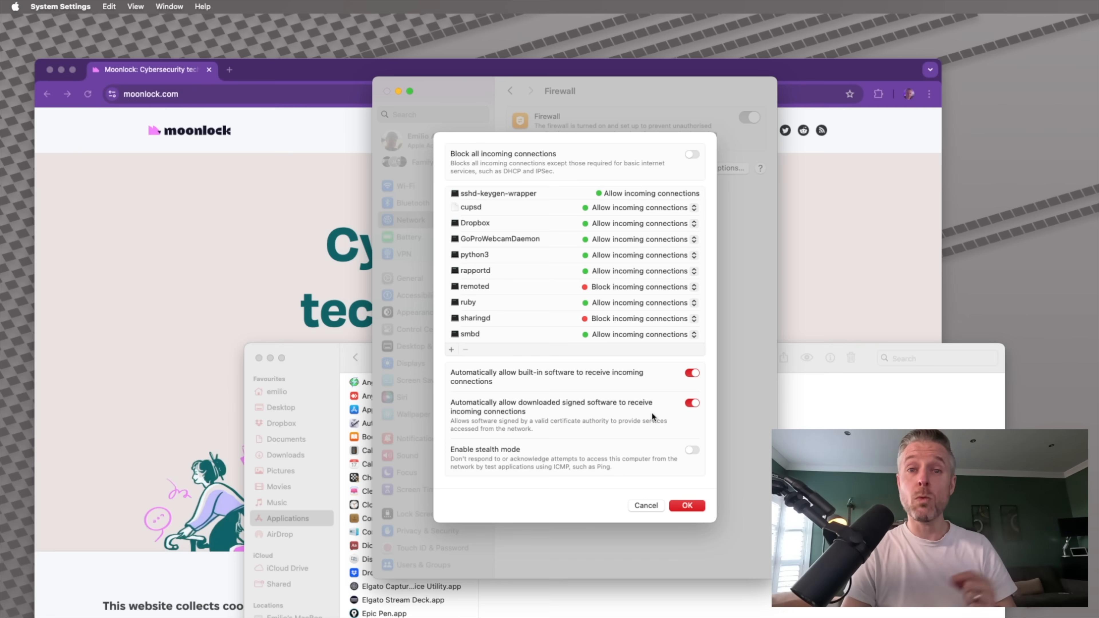
mouse_move(522, 459)
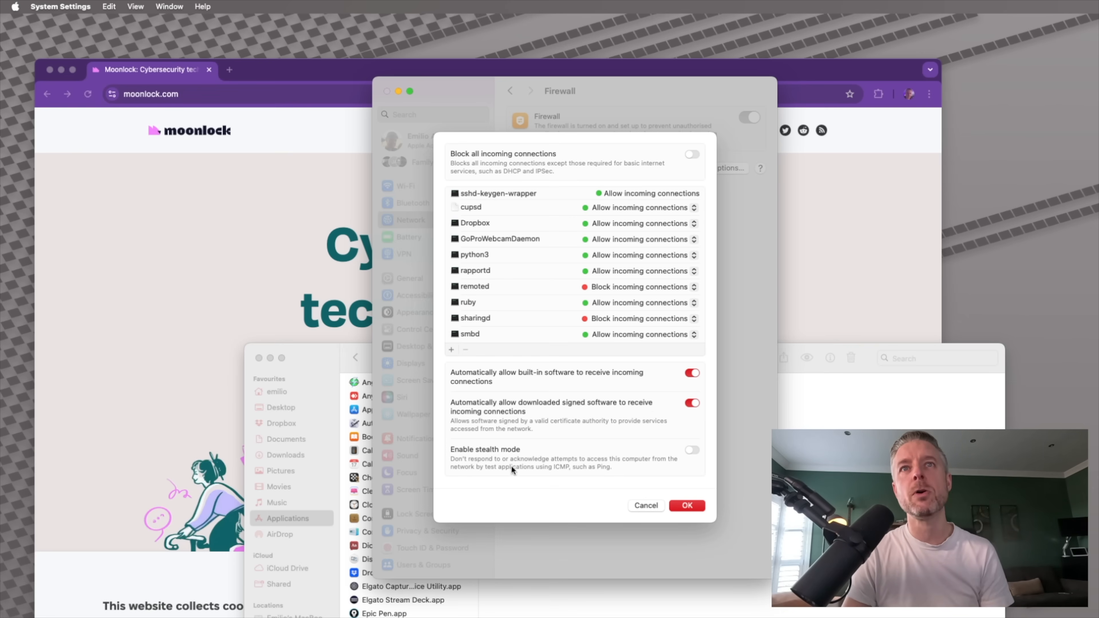
mouse_move(637, 469)
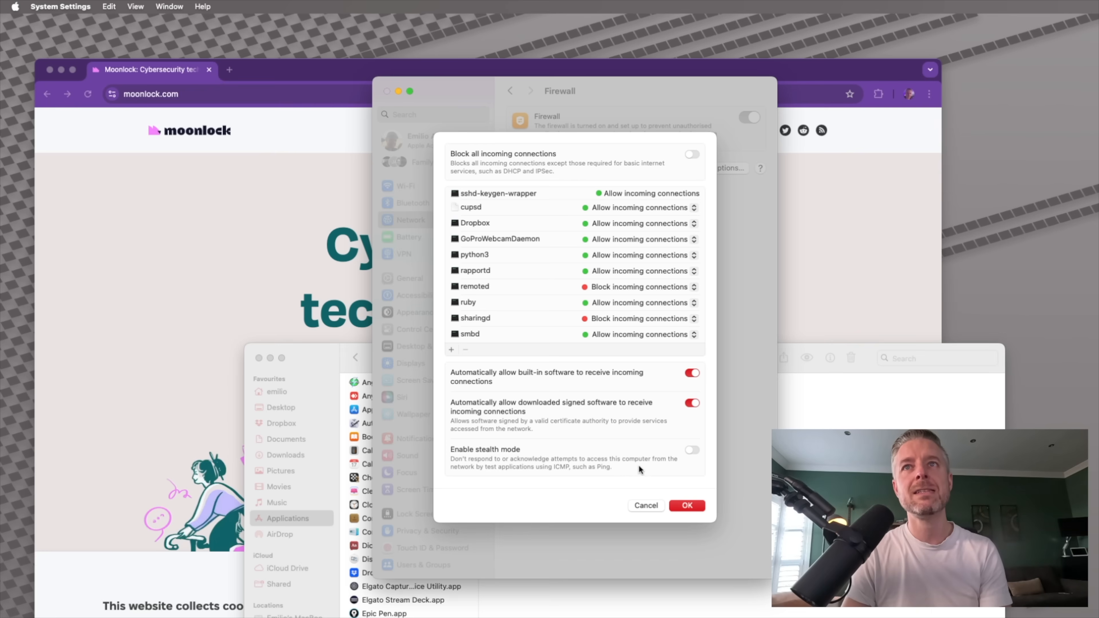
mouse_move(531, 477)
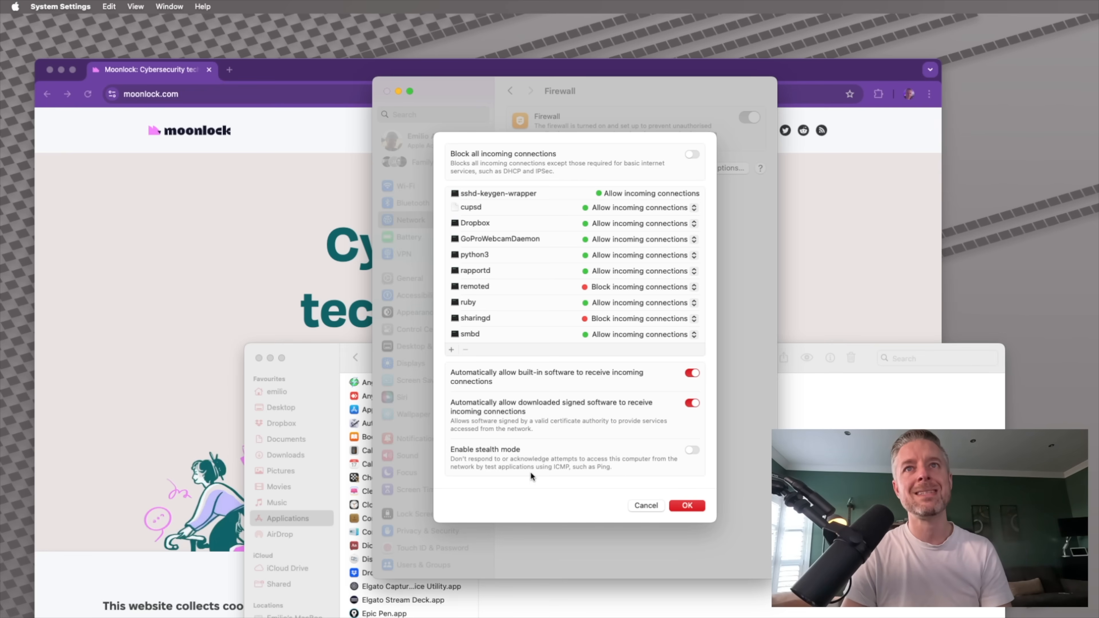
mouse_move(591, 474)
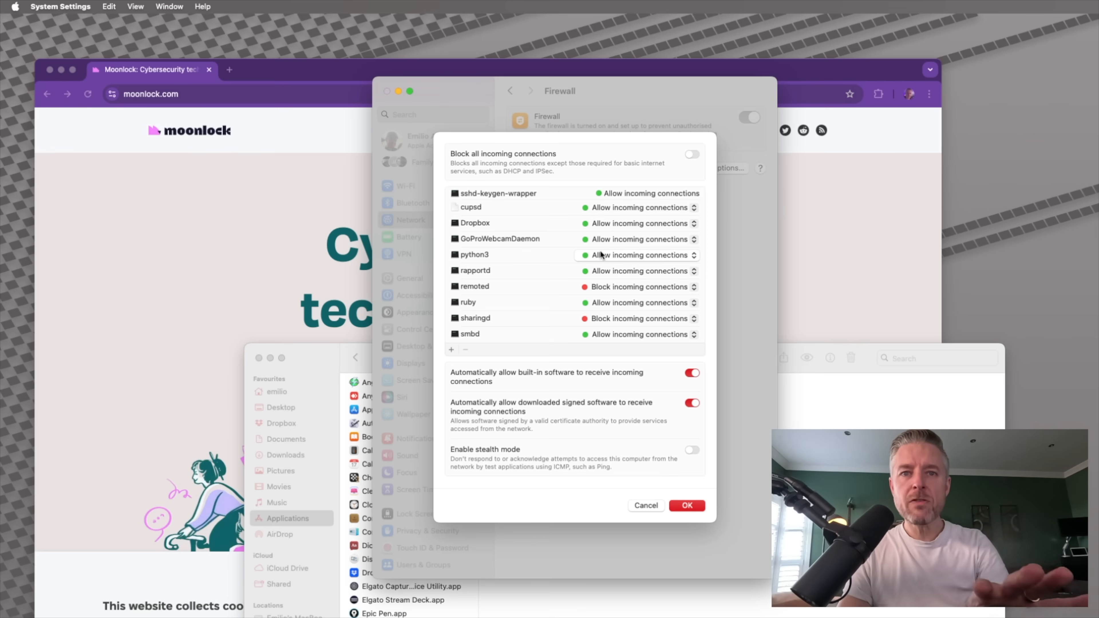
Confirm the firewall option changes with OK, returning to the Firewall page.
click(686, 505)
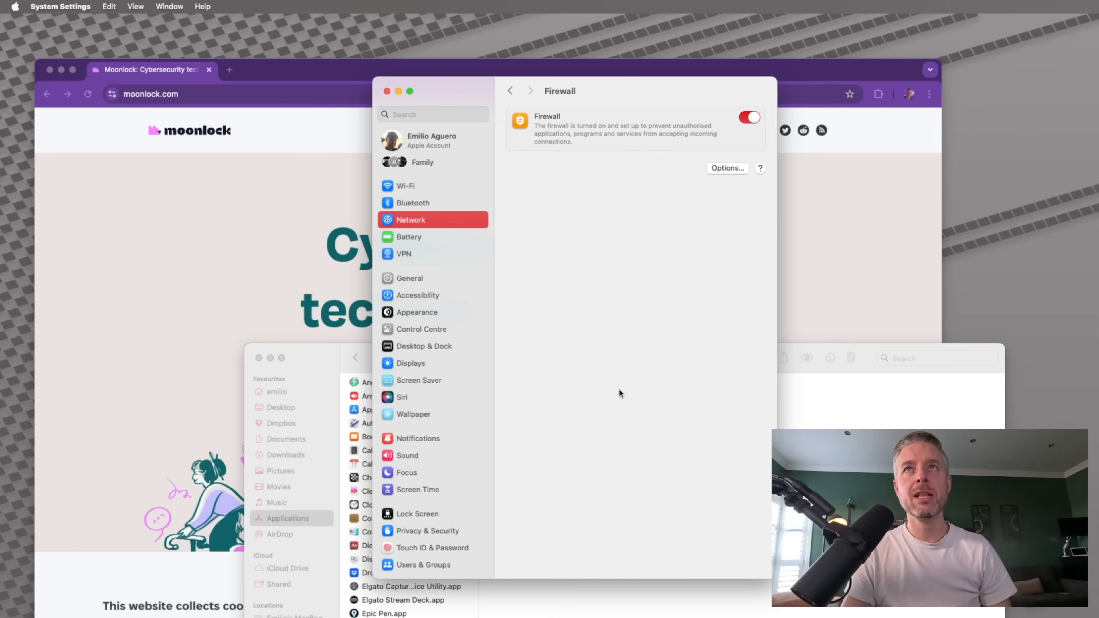
mouse_move(647, 269)
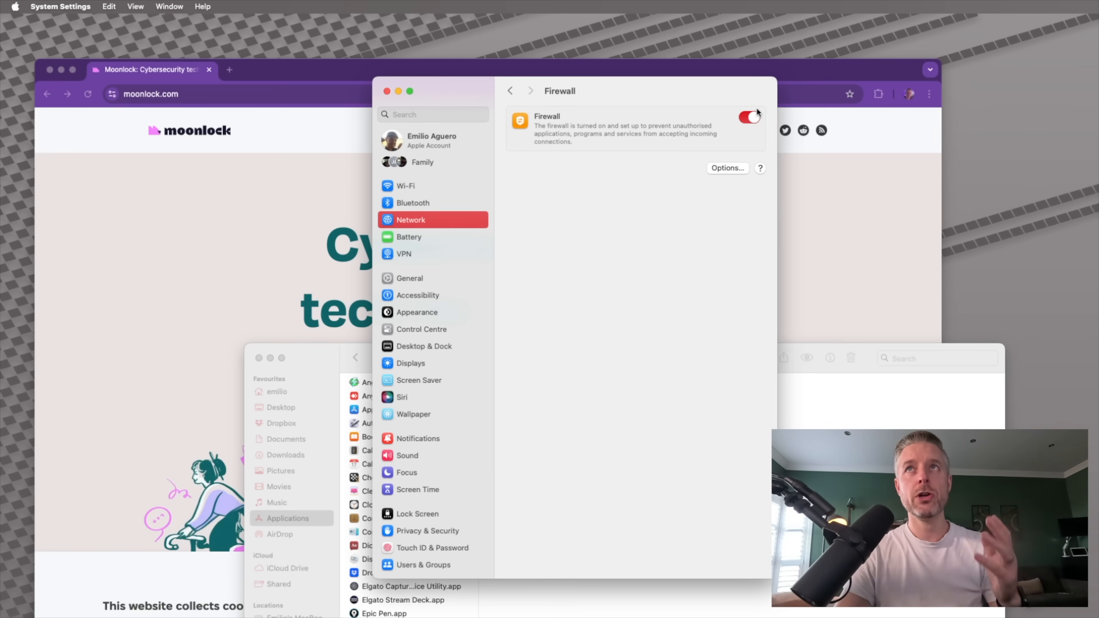
Reopen Firewall Options, close it, and open it once more.
click(727, 168)
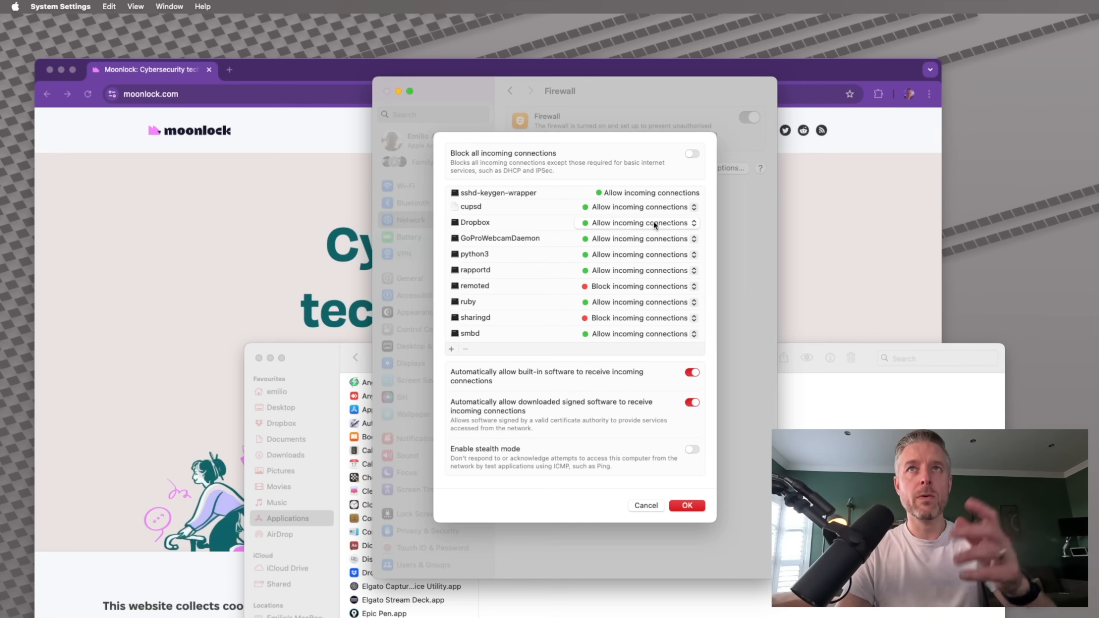
click(686, 506)
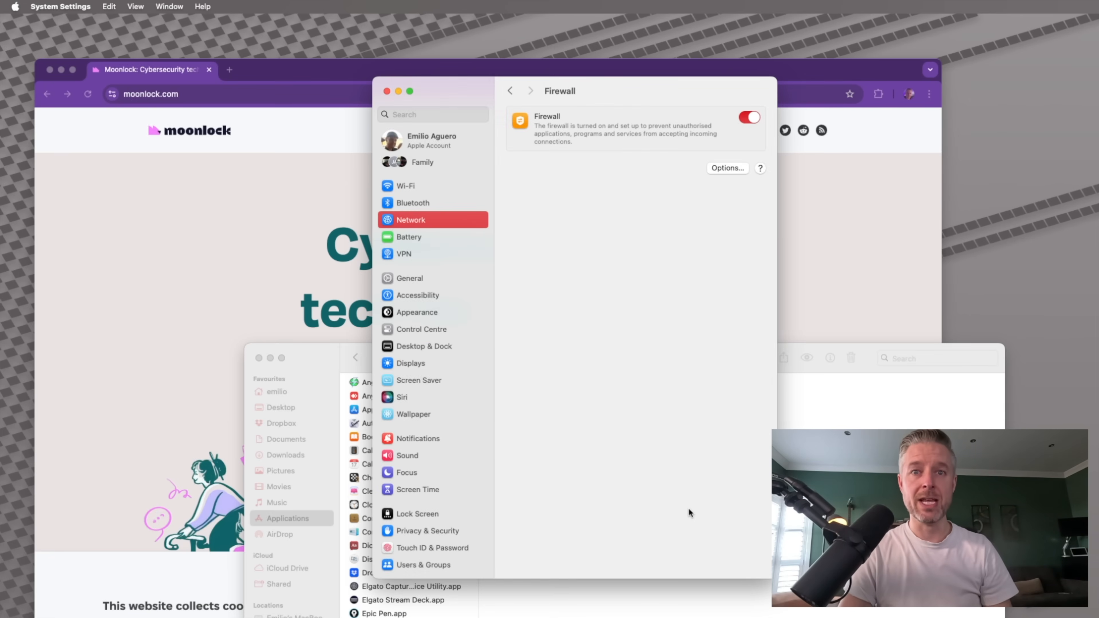
click(727, 169)
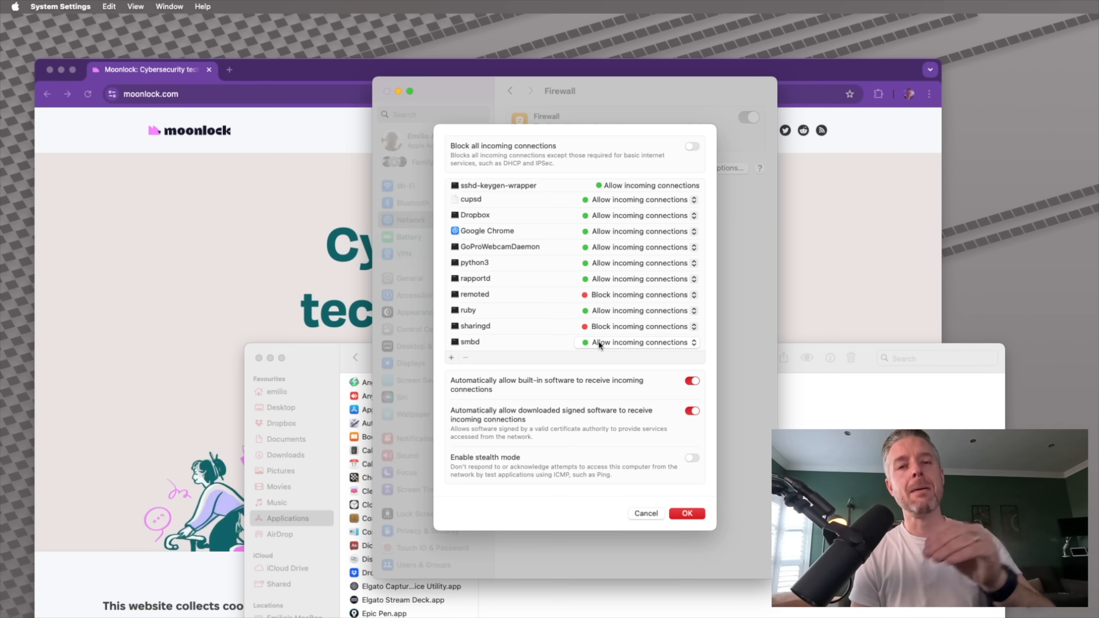
Select Dropbox and start adding another app from the Applications folder.
click(474, 214)
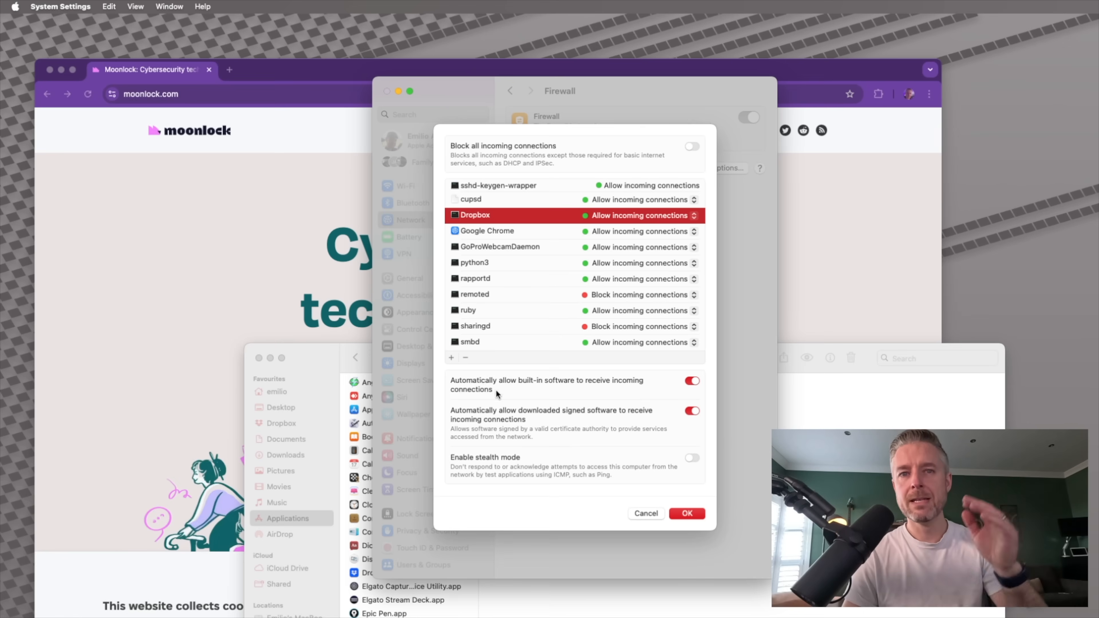
click(452, 357)
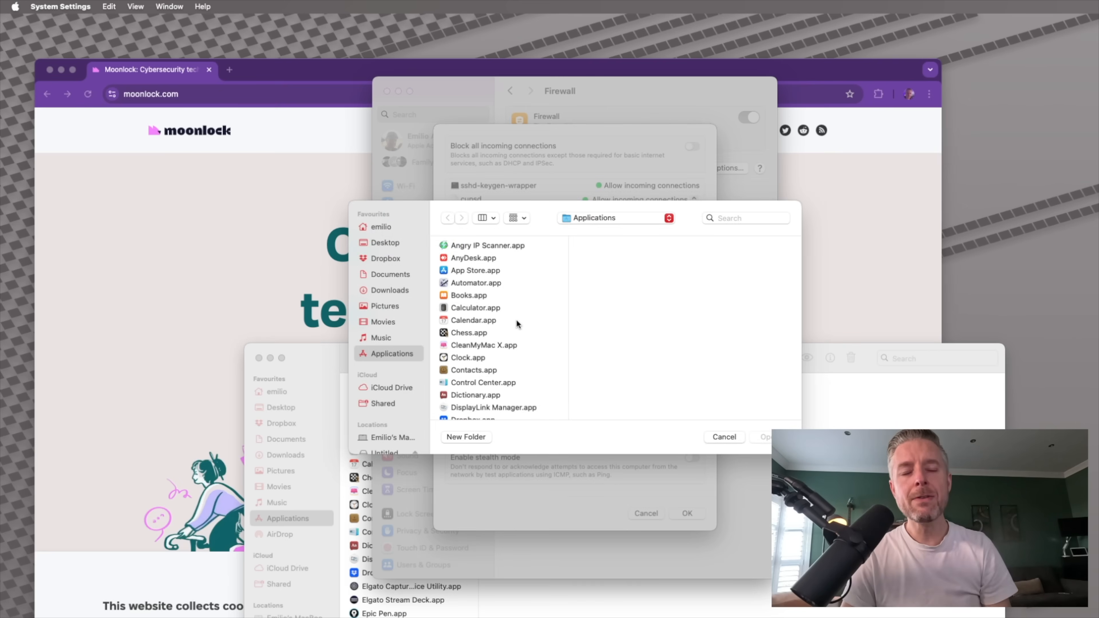